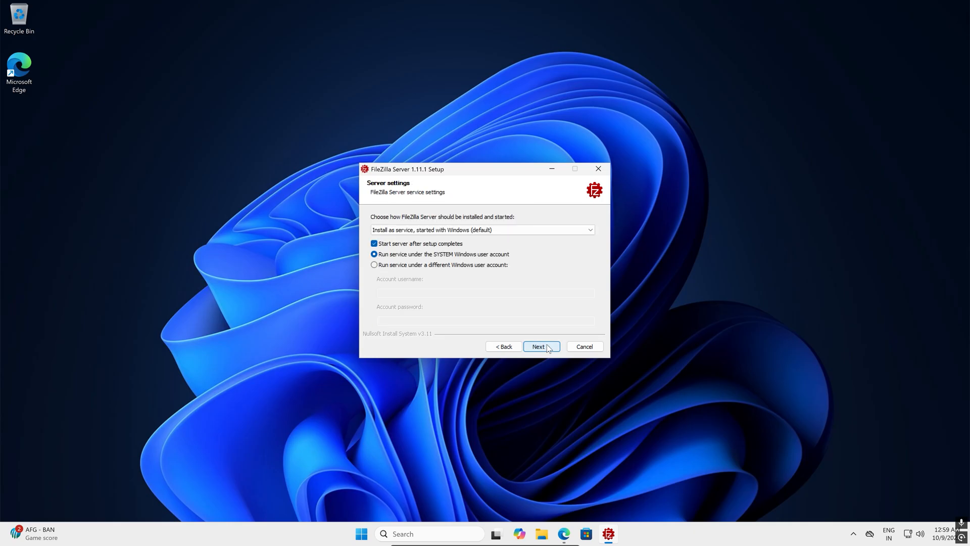
Advance past the service settings and begin the admin password before leaving setup.
{"action": "left_click", "coordinate": [539, 347]}
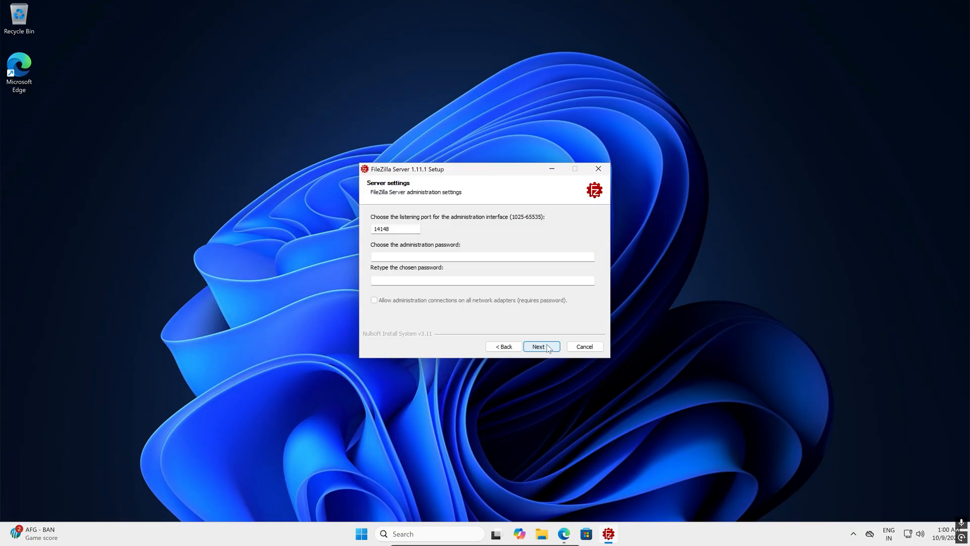
{"action": "left_click", "coordinate": [481, 257]}
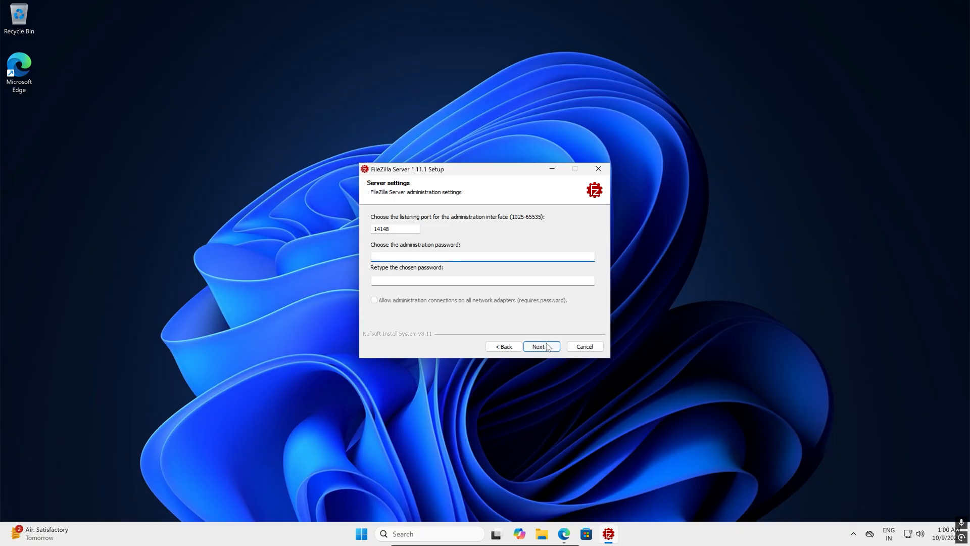
{"action": "left_click", "coordinate": [481, 256]}
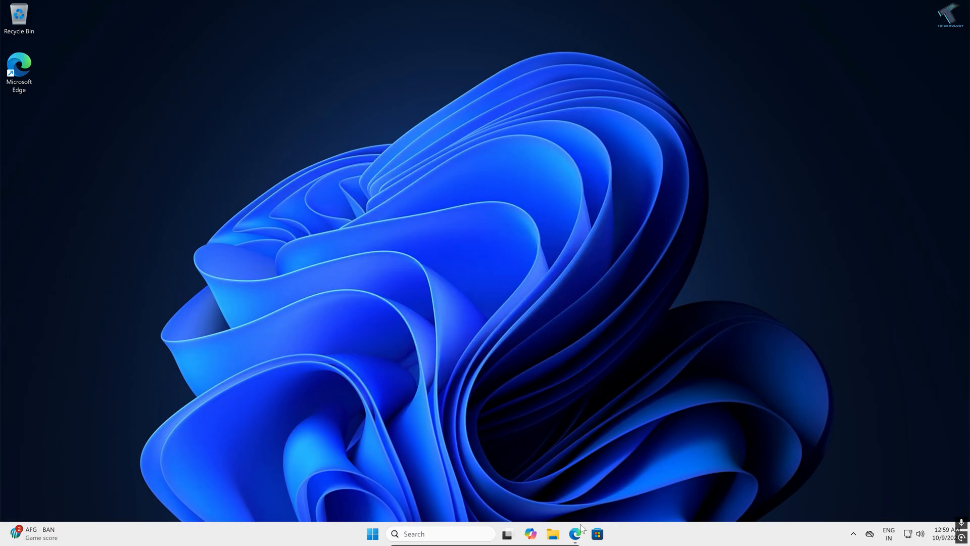
Search Bing for FileZilla Server and download the free edition's Windows installer.
{"action": "left_click", "coordinate": [574, 534]}
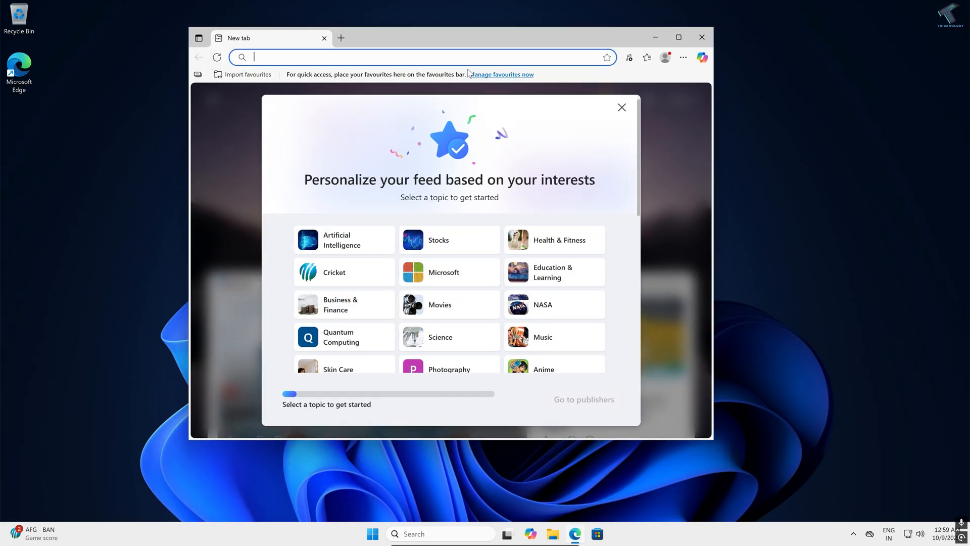
{"action": "type", "text": "fil"}
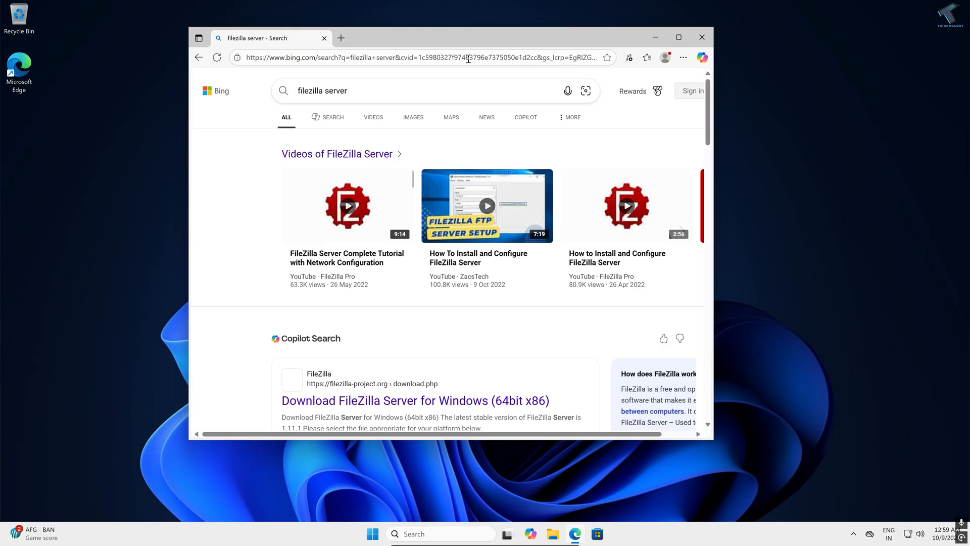
{"action": "scroll", "scroll_direction": "down", "scroll_amount": 3}
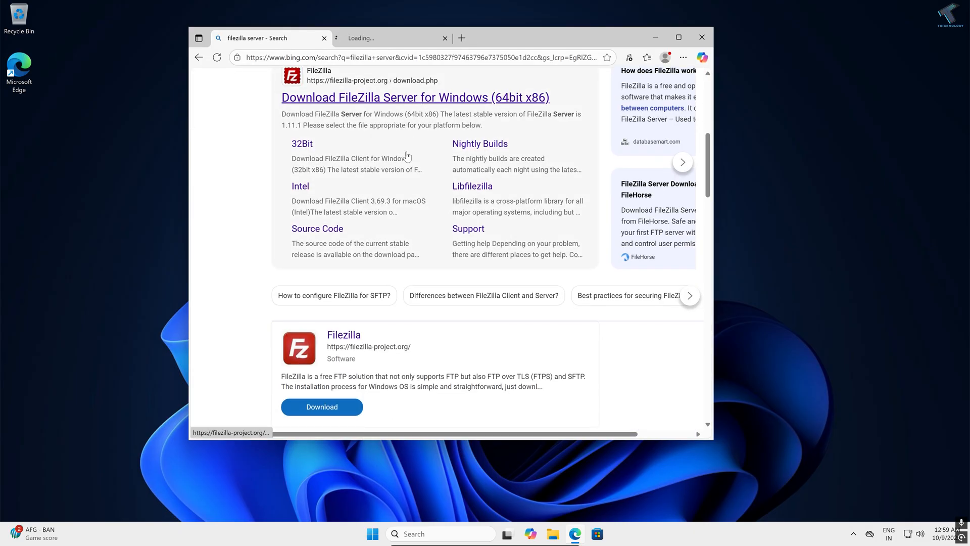
{"action": "left_click", "coordinate": [413, 97]}
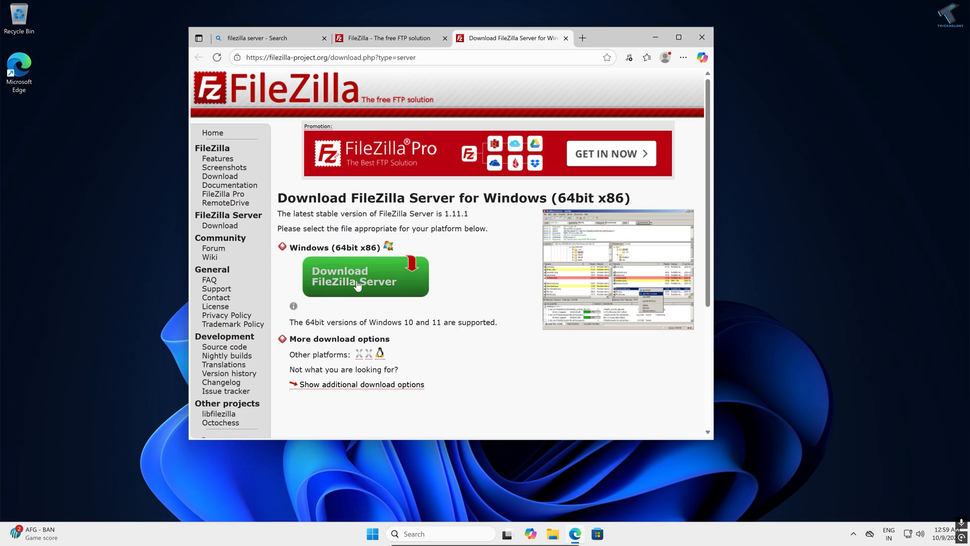
{"action": "left_click", "coordinate": [364, 275]}
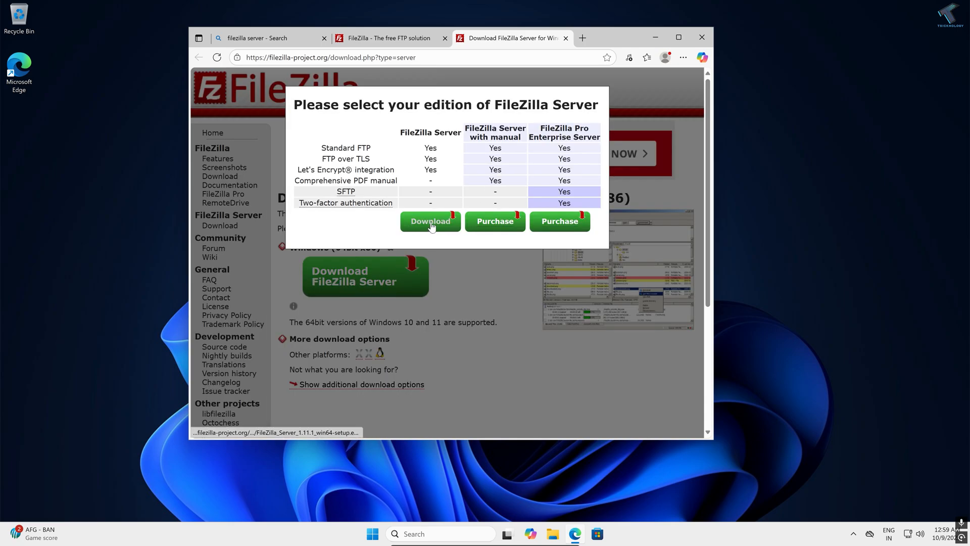
{"action": "left_click", "coordinate": [430, 220]}
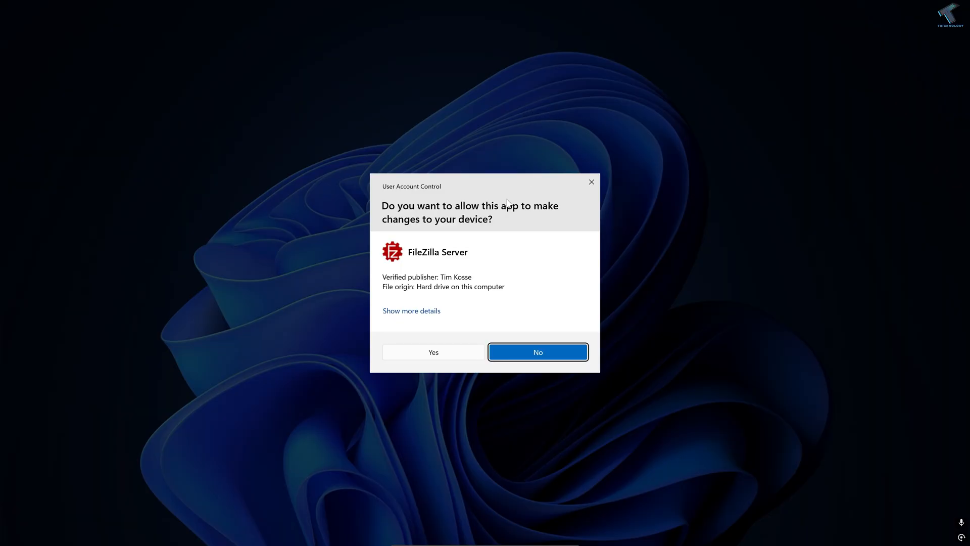
Allow UAC, accept the licence, and keep full components, default install and Start Menu folders.
{"action": "left_click", "coordinate": [537, 351]}
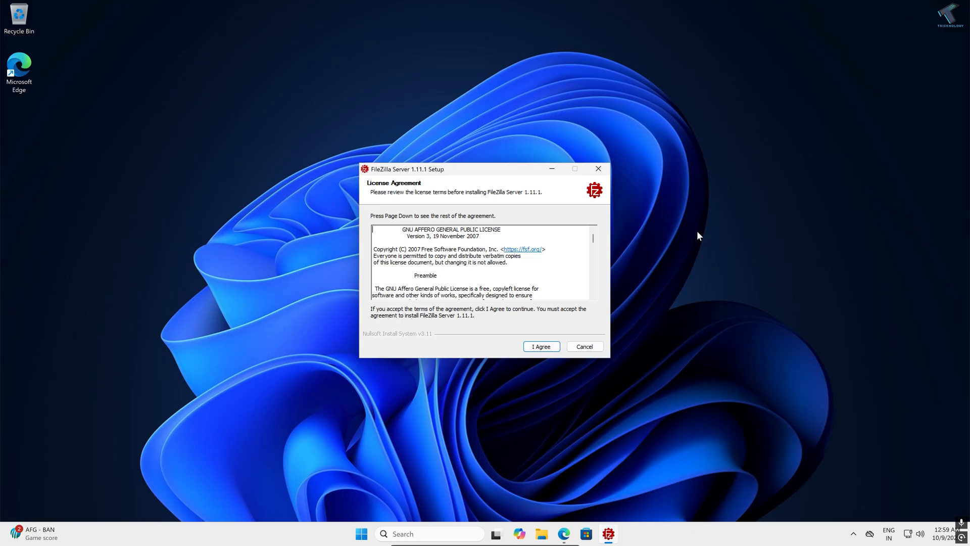
{"action": "left_click", "coordinate": [540, 345]}
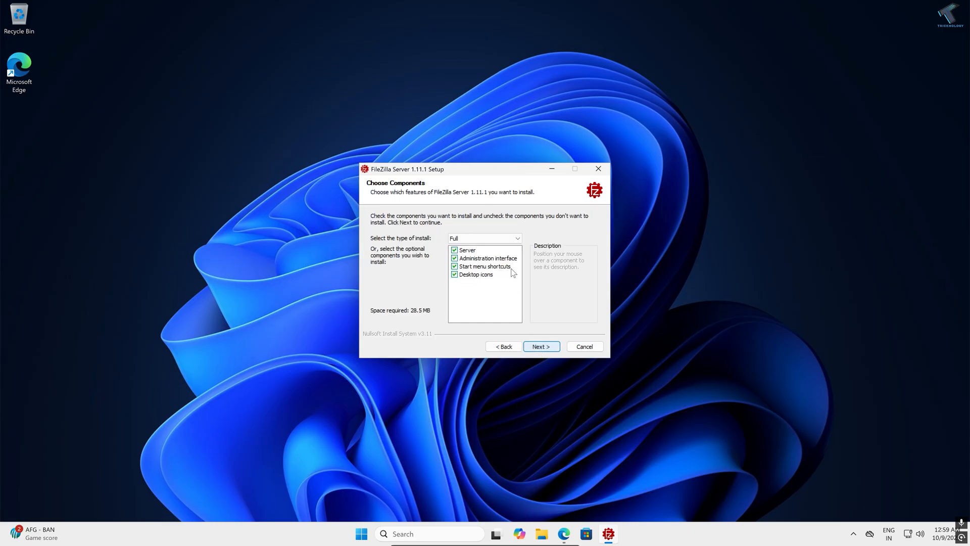
{"action": "left_click", "coordinate": [540, 345]}
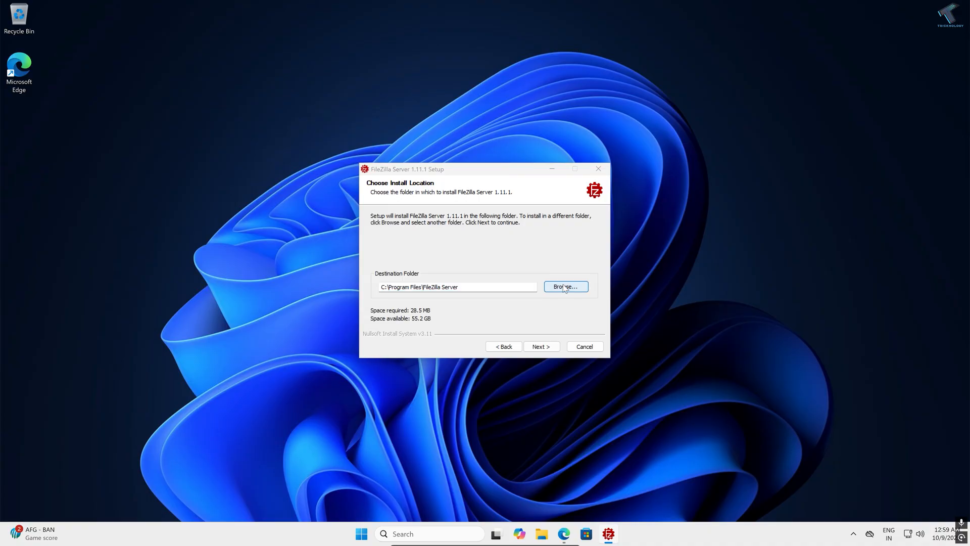
{"action": "left_click", "coordinate": [564, 287]}
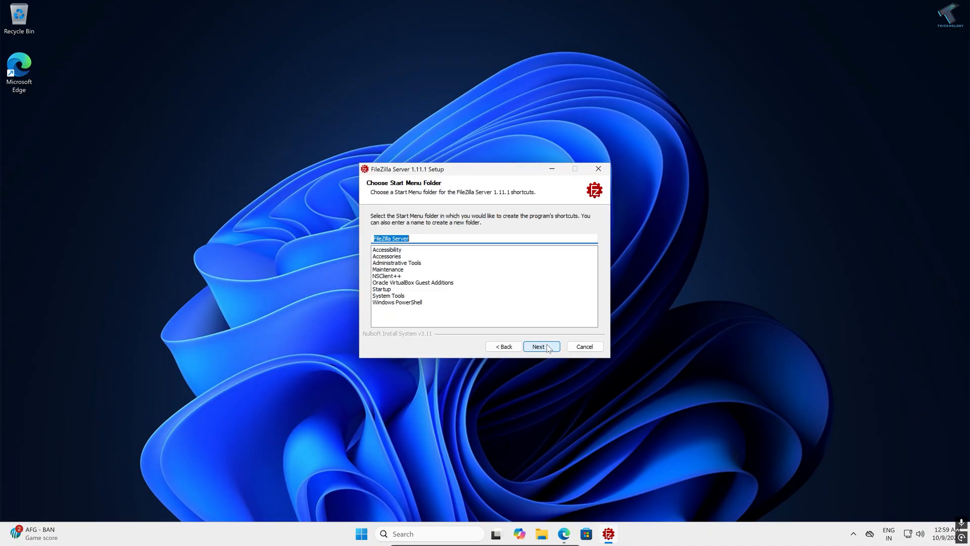
{"action": "left_click", "coordinate": [540, 346]}
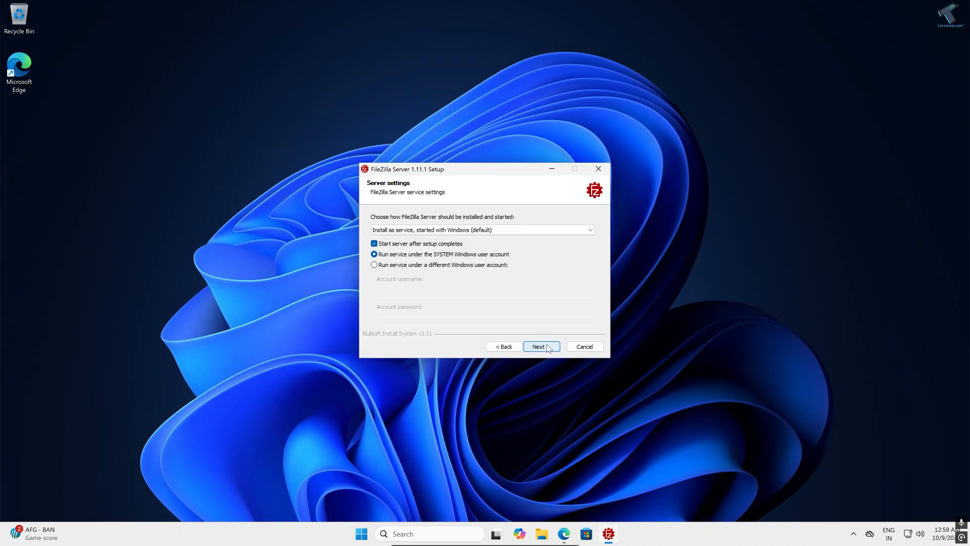
Keep default service settings and set the administration password on port 14148.
{"action": "left_click", "coordinate": [539, 347]}
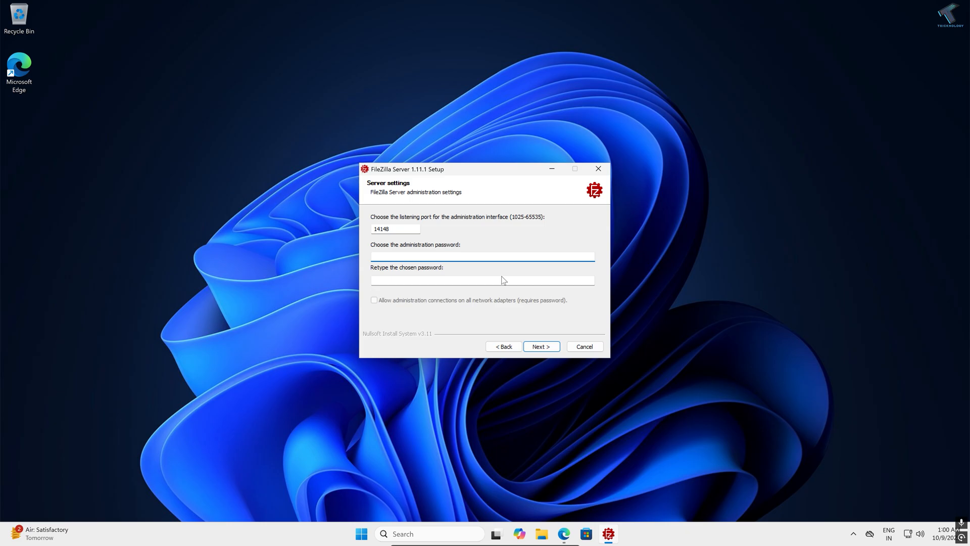
{"action": "left_click", "coordinate": [482, 256]}
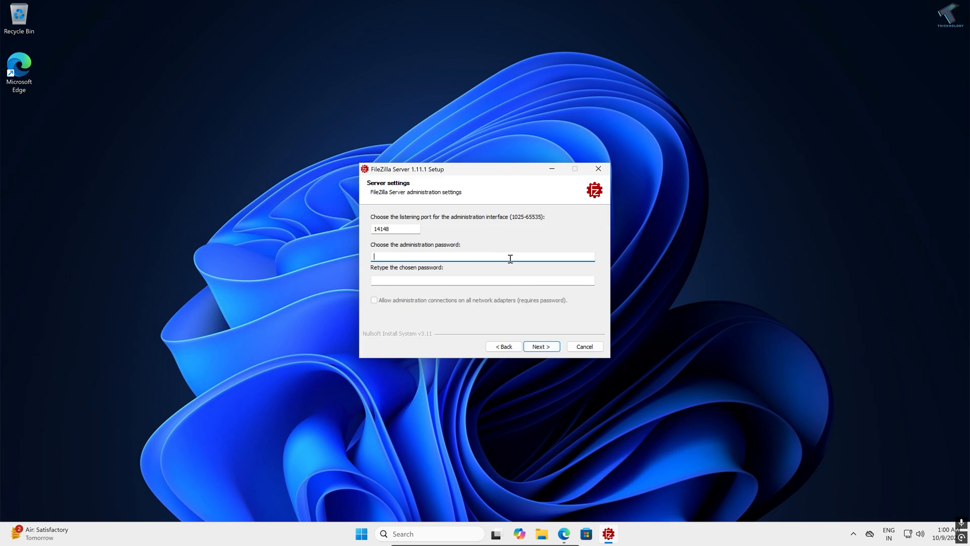
{"action": "type", "text": "•••"}
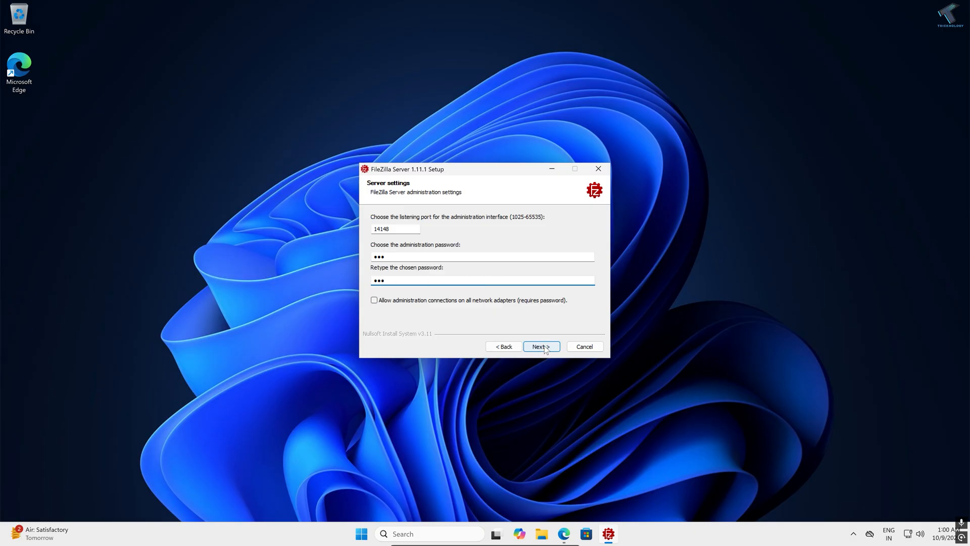
{"action": "left_click", "coordinate": [539, 346]}
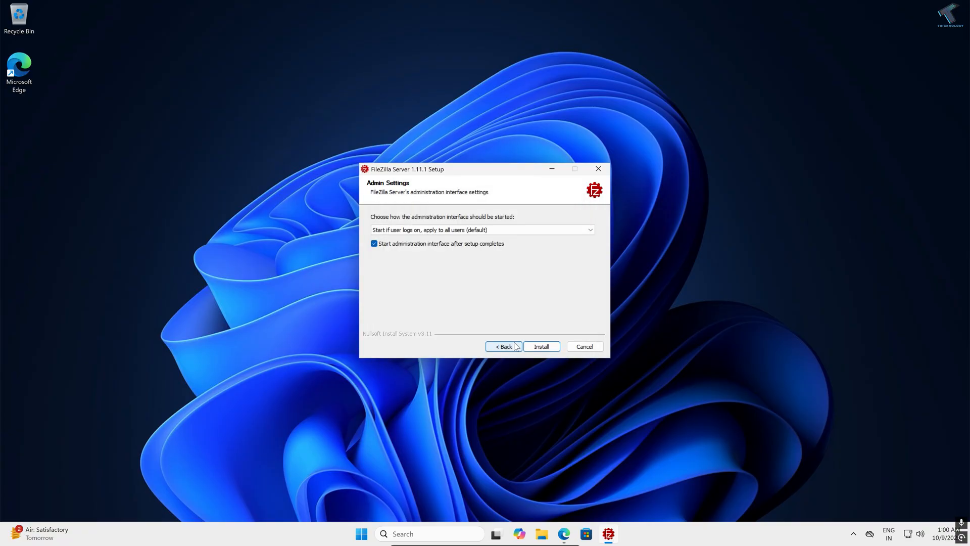
Install FileZilla Server, dismiss the TLS fingerprint notice, and close the finished installer.
{"action": "left_click", "coordinate": [540, 346]}
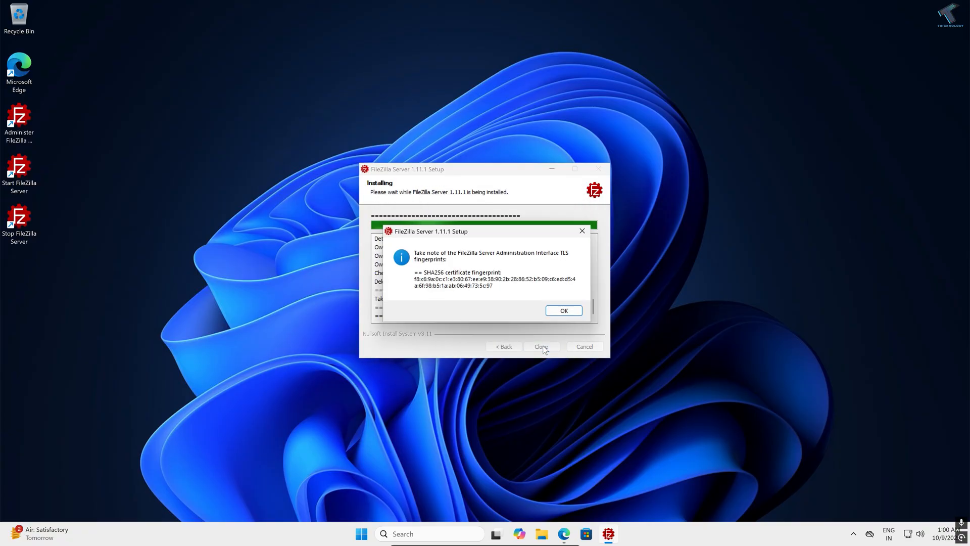
{"action": "left_click", "coordinate": [563, 311]}
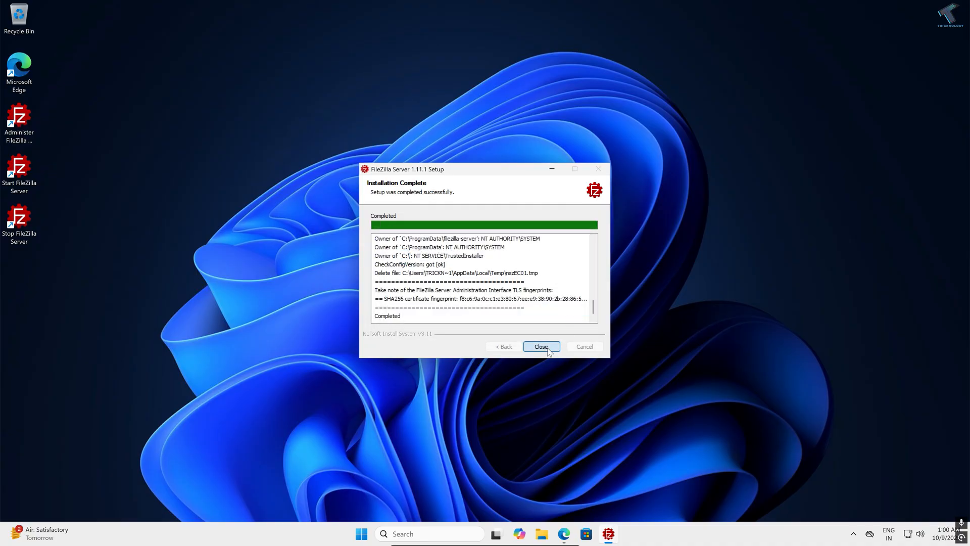
{"action": "left_click", "coordinate": [541, 346]}
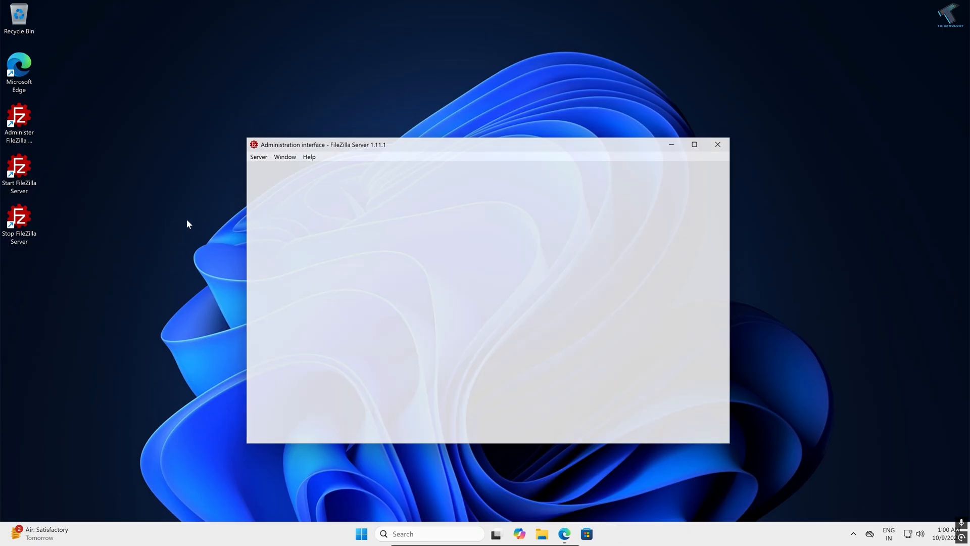
Confirm the FileZilla Server service is already running and close its start console.
{"action": "left_click", "coordinate": [716, 144]}
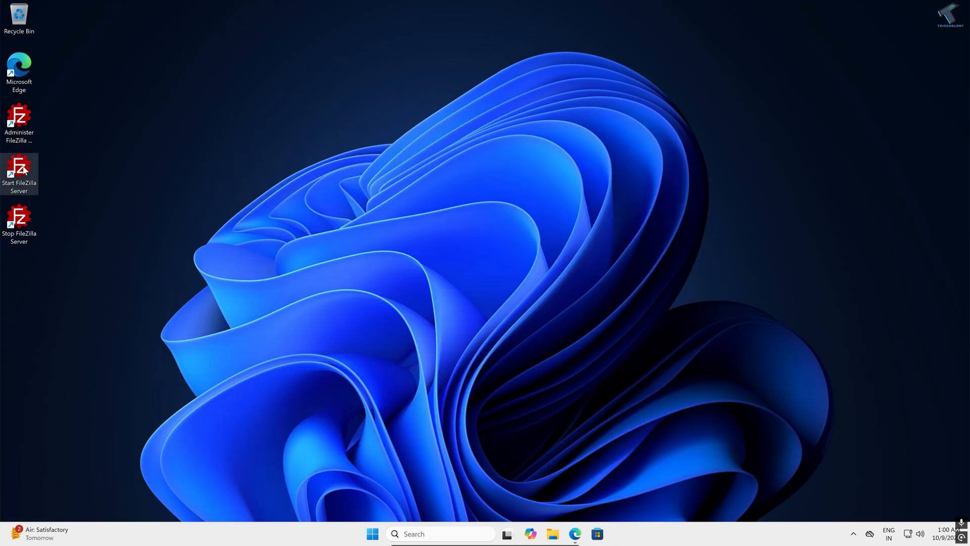
{"action": "mouse_move", "coordinate": [19, 220]}
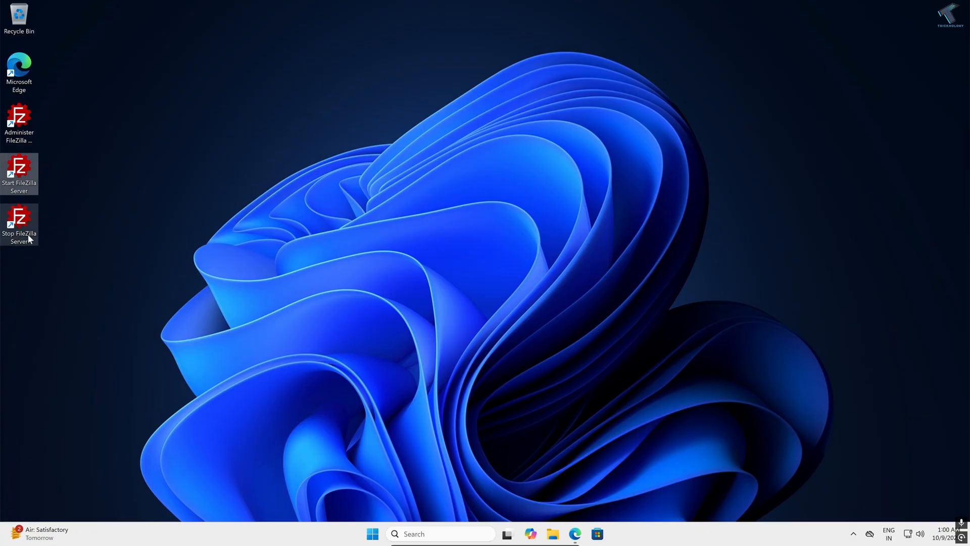
{"action": "mouse_move", "coordinate": [18, 121]}
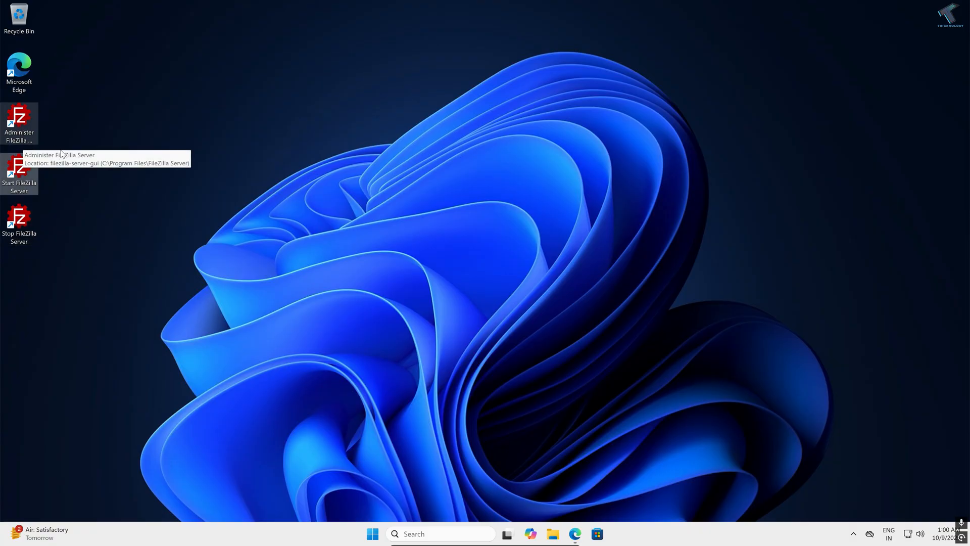
{"action": "double_click", "coordinate": [18, 173]}
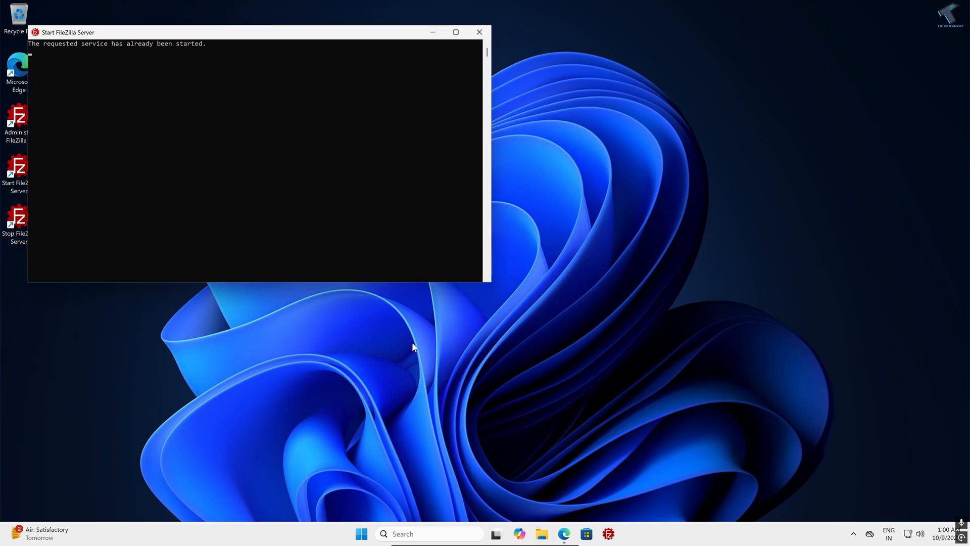
{"action": "left_click", "coordinate": [478, 31]}
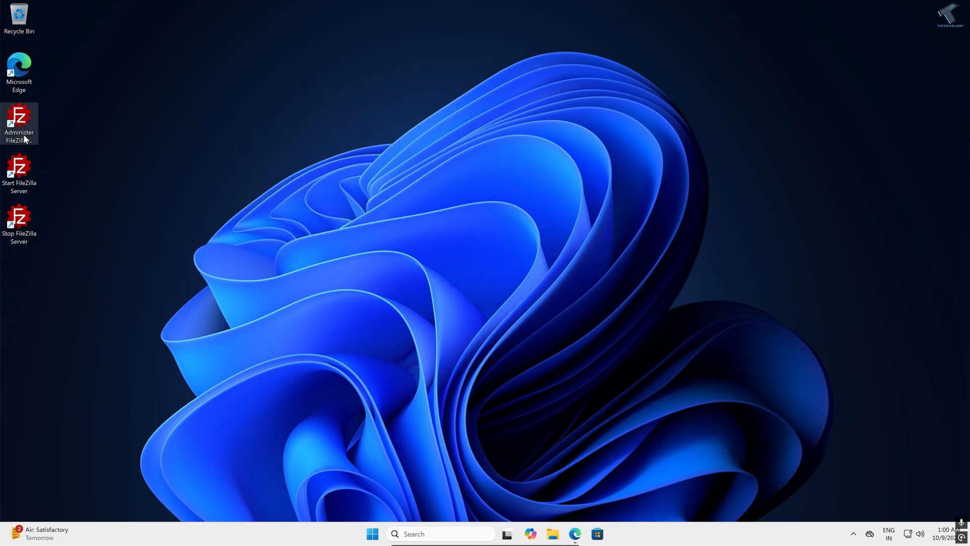
{"action": "mouse_move", "coordinate": [19, 124]}
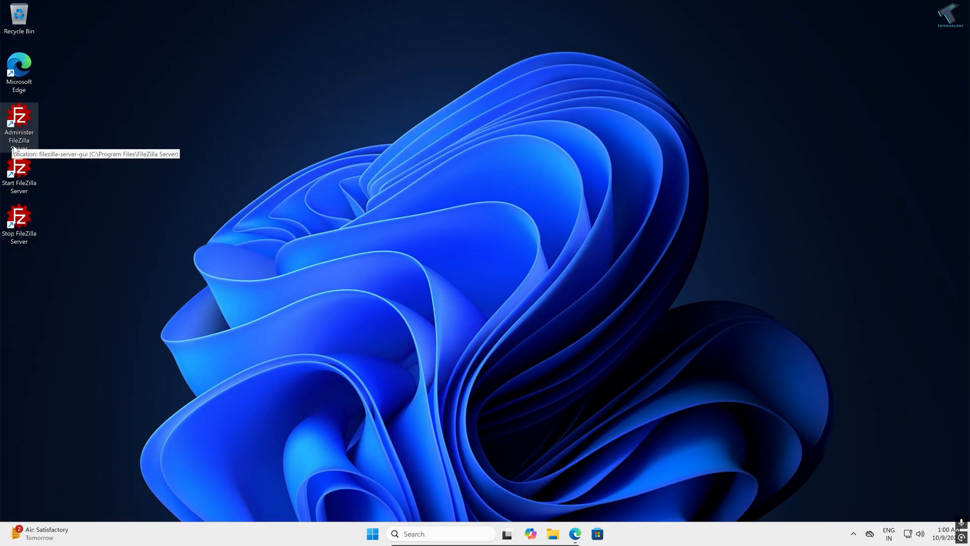
Connect the admin interface to 127.0.0.1 with saved password and auto-connect enabled.
{"action": "double_click", "coordinate": [19, 123]}
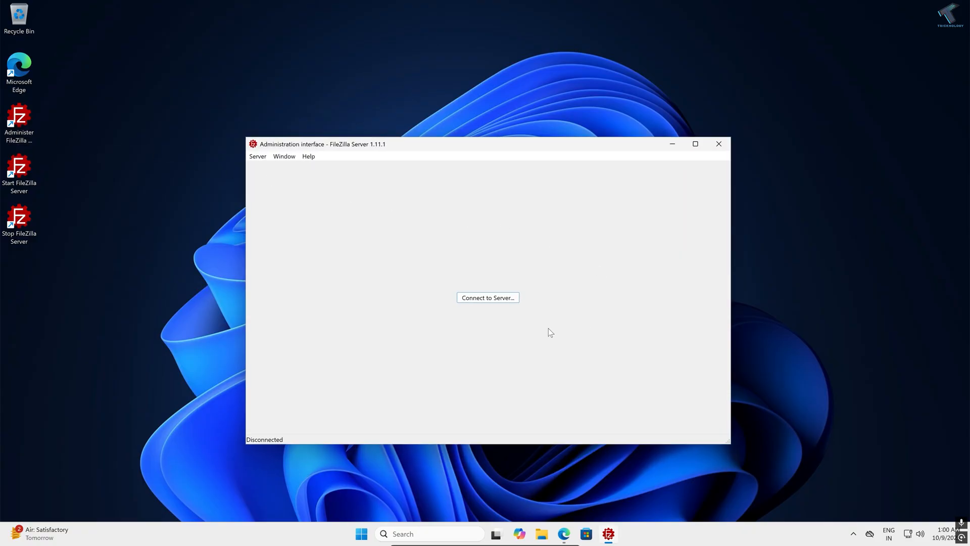
{"action": "left_click", "coordinate": [488, 297]}
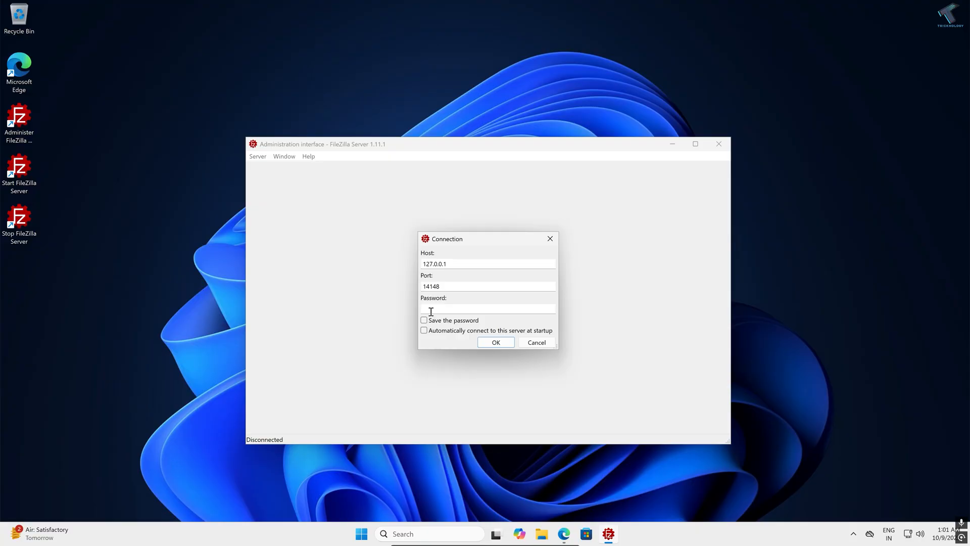
{"action": "left_click", "coordinate": [487, 308]}
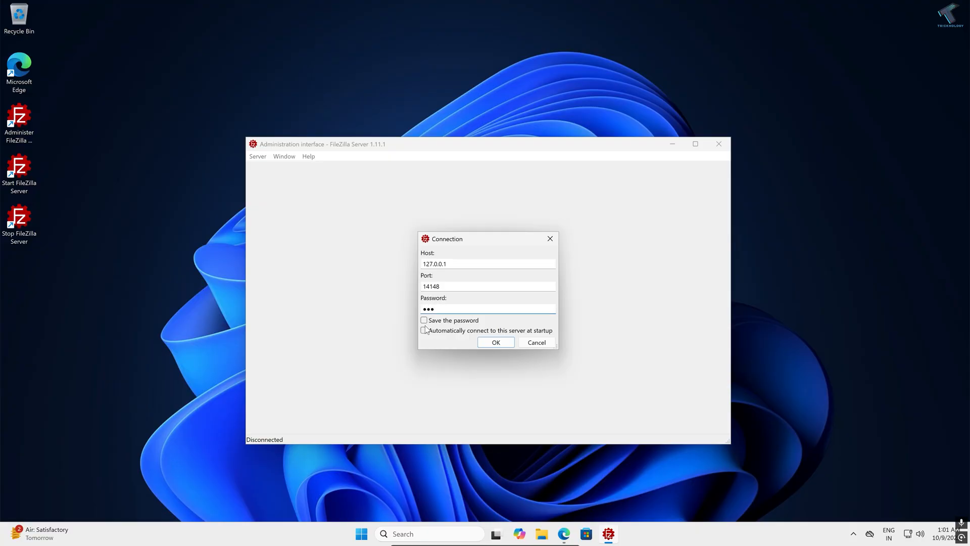
{"action": "left_click", "coordinate": [424, 320]}
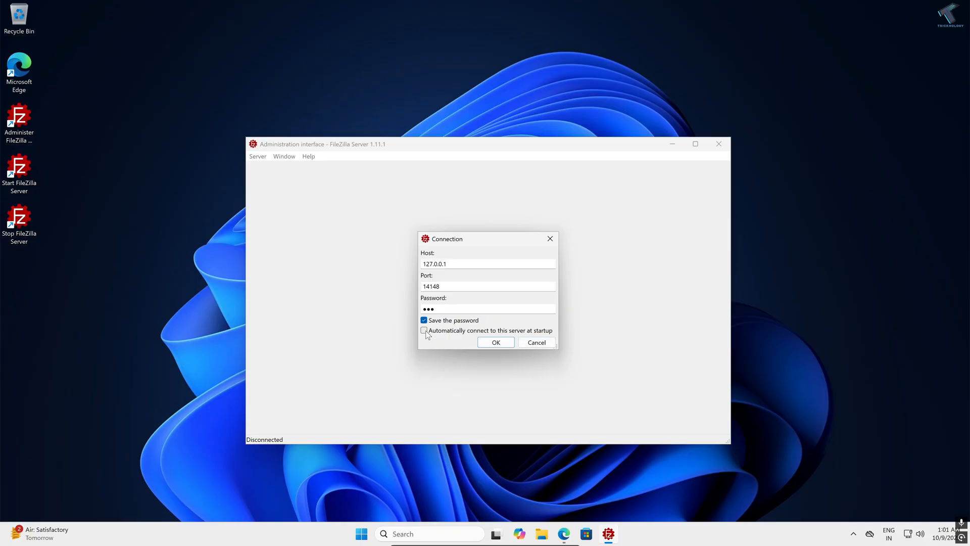
{"action": "left_click", "coordinate": [424, 330]}
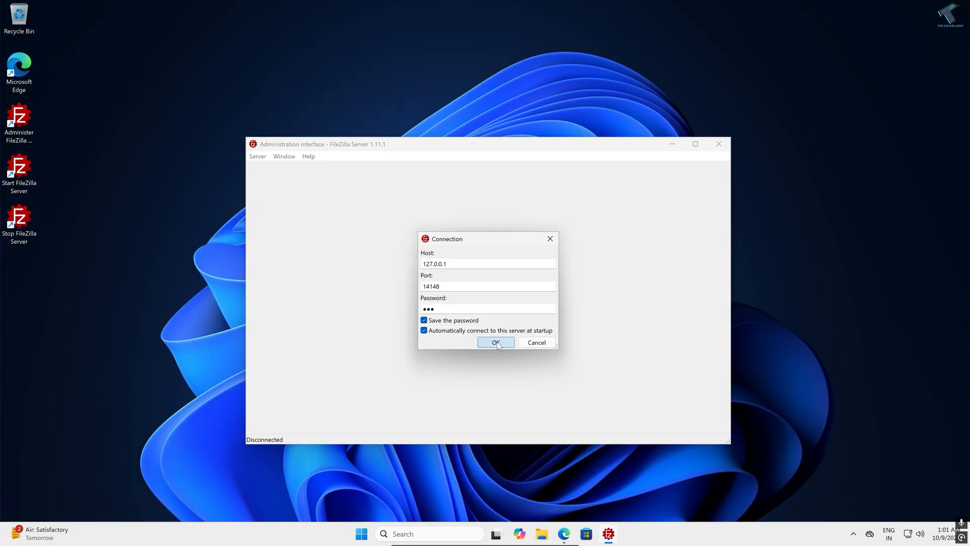
{"action": "left_click", "coordinate": [495, 342]}
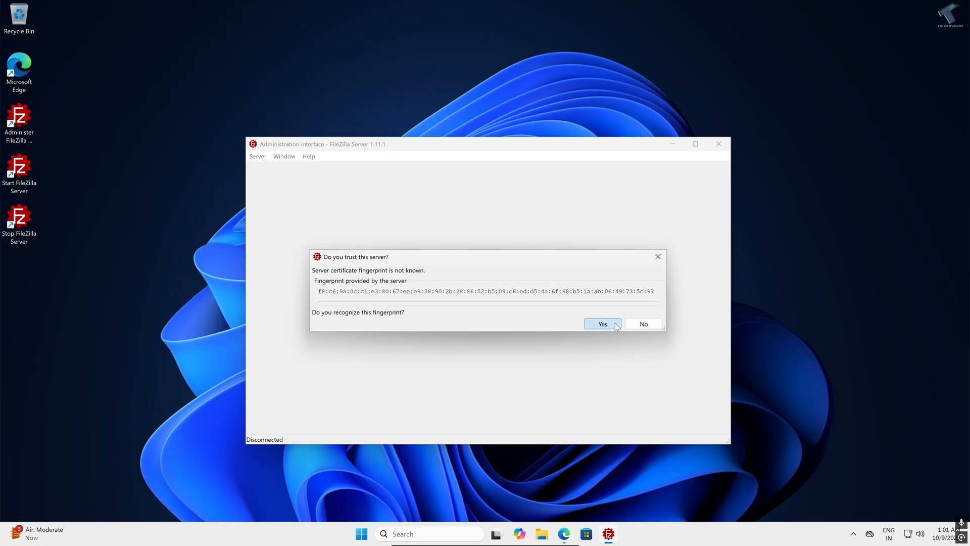
Trust the server certificate fingerprint and open Server > Configure on the listeners page.
{"action": "left_click", "coordinate": [601, 323]}
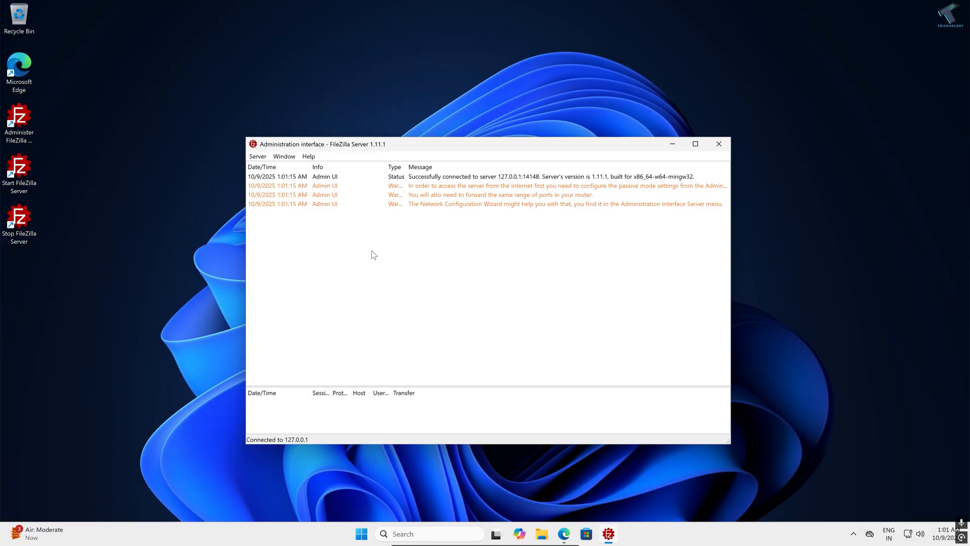
{"action": "left_click", "coordinate": [257, 156]}
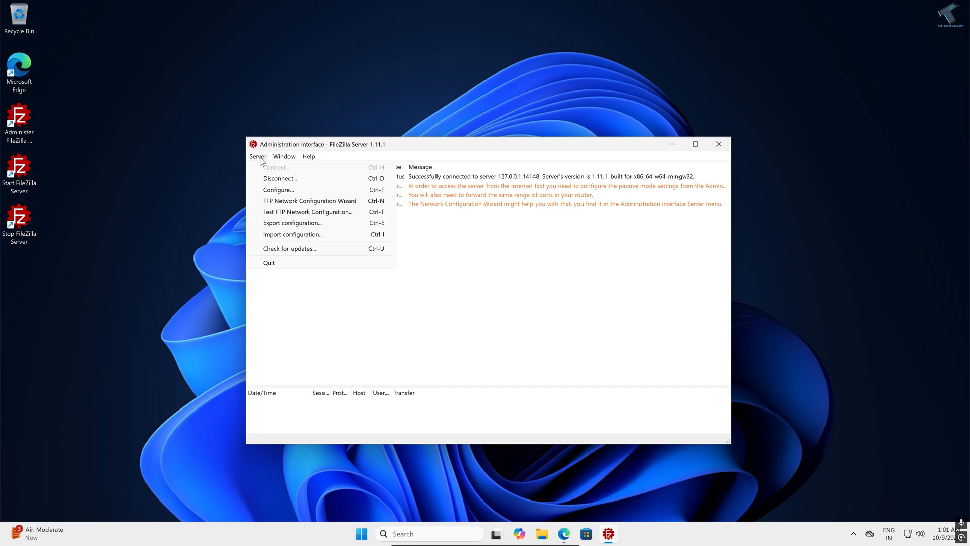
{"action": "mouse_move", "coordinate": [278, 189]}
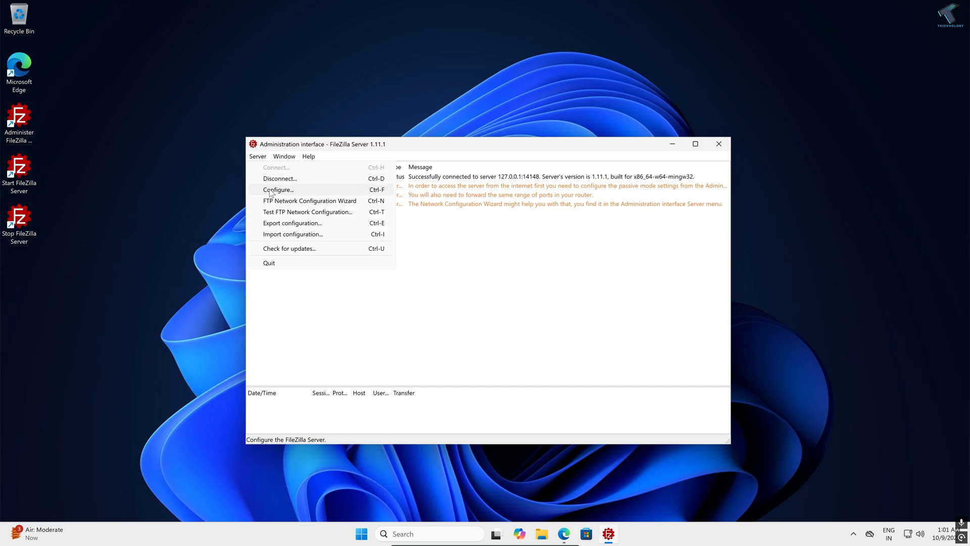
{"action": "left_click", "coordinate": [277, 189]}
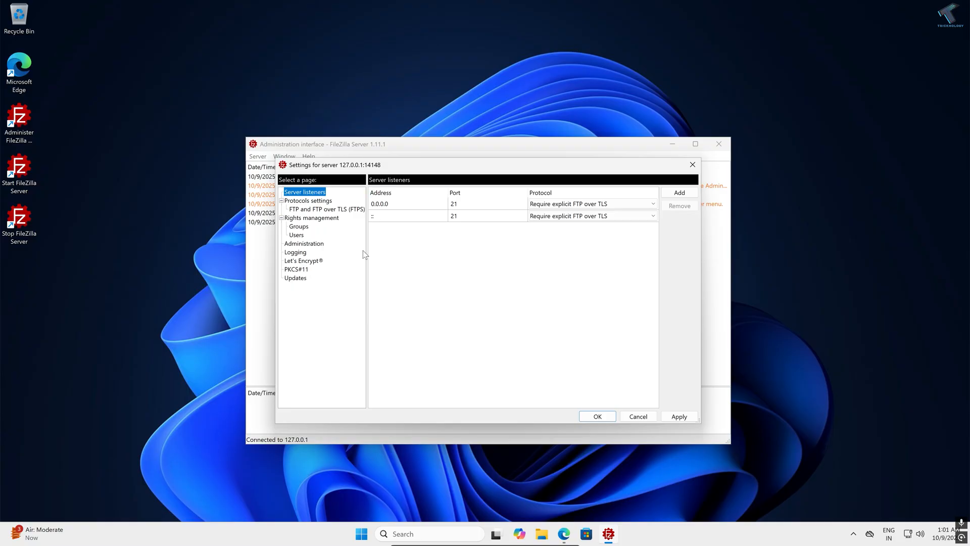
{"action": "mouse_move", "coordinate": [300, 238]}
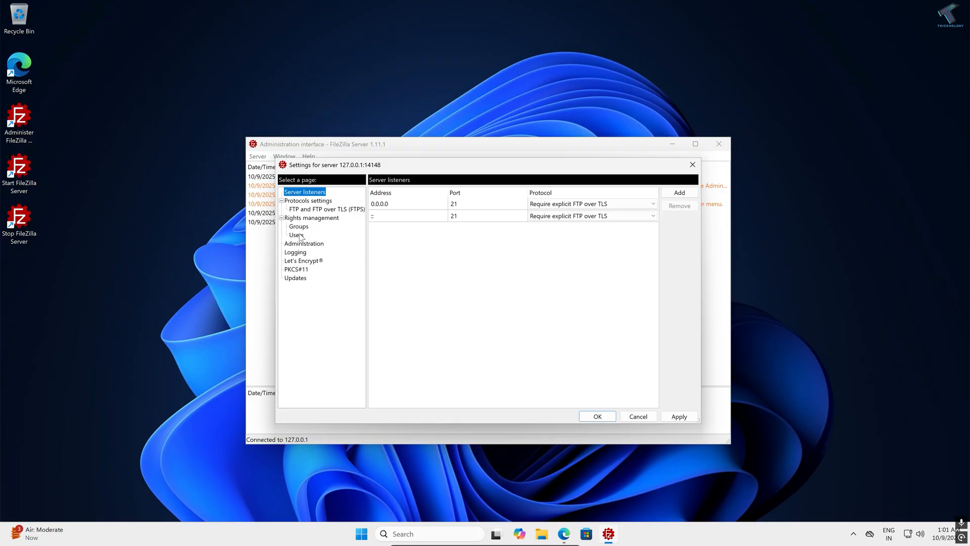
Enable a custom passive port range of 49152–65534 for FTP and apply it.
{"action": "left_click", "coordinate": [325, 209]}
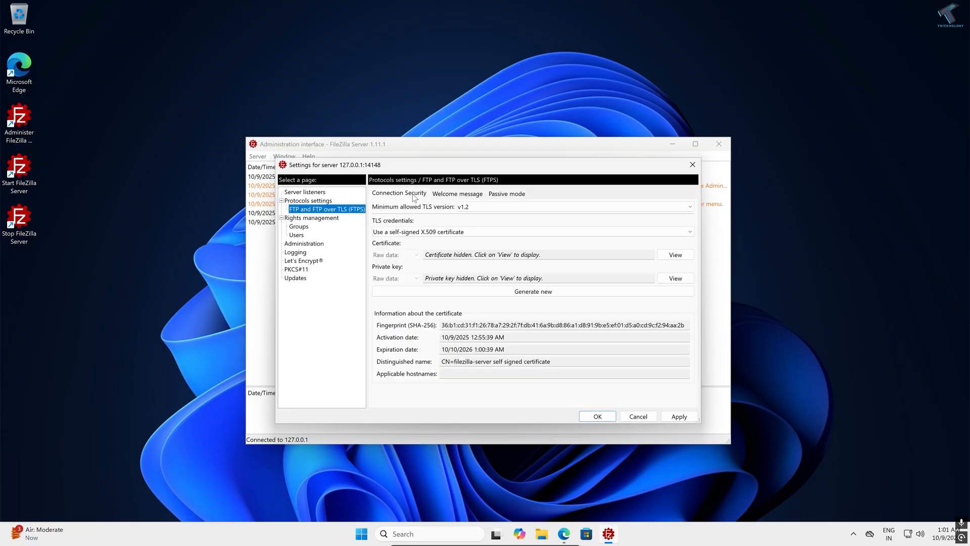
{"action": "left_click", "coordinate": [507, 193]}
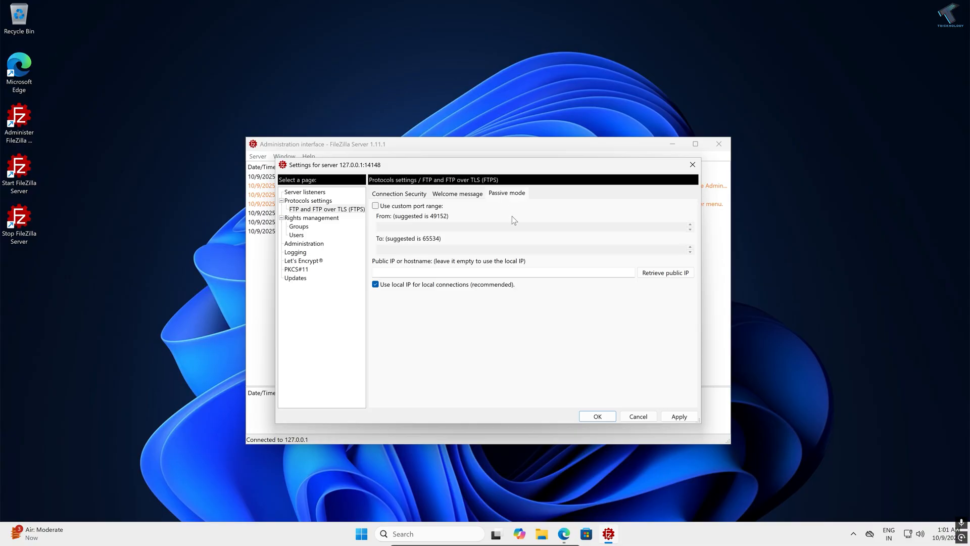
{"action": "left_click", "coordinate": [375, 205]}
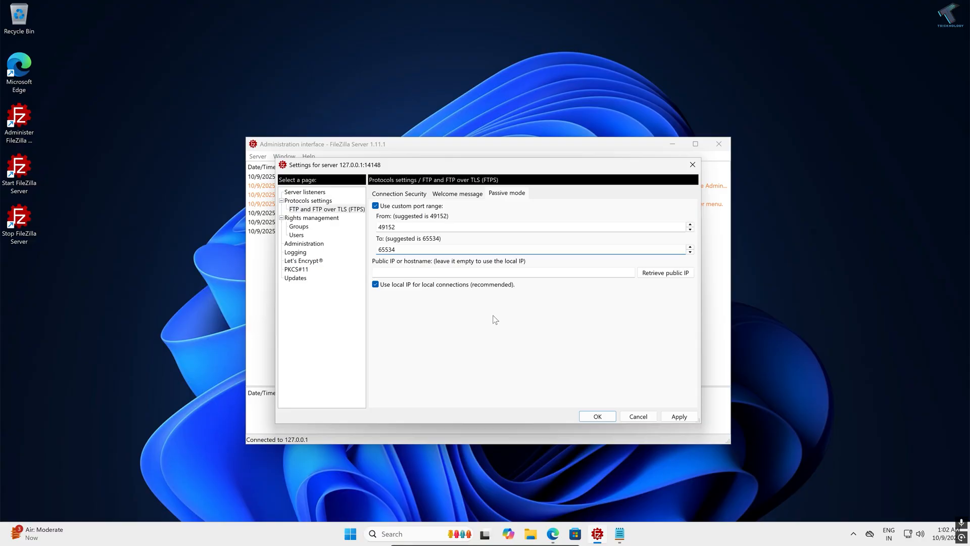
{"action": "left_click", "coordinate": [678, 415]}
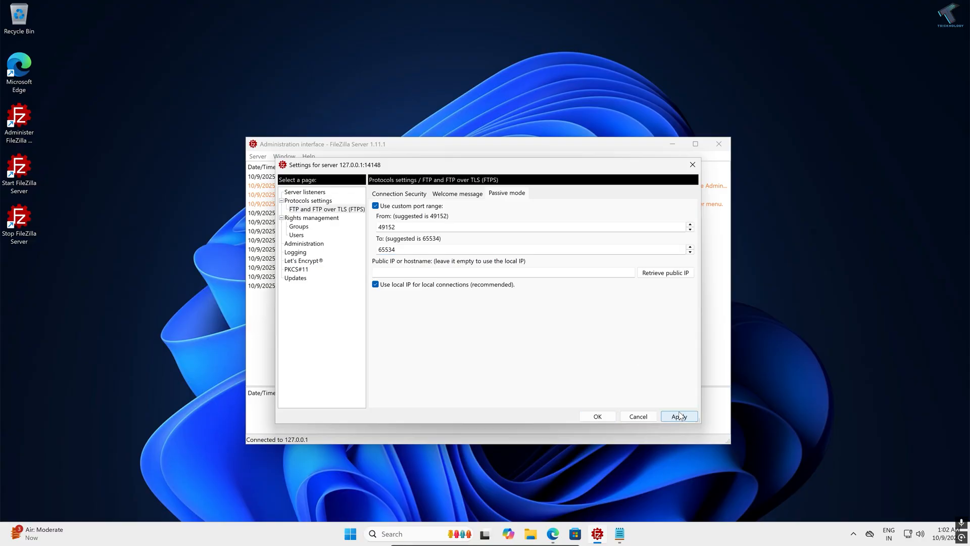
{"action": "mouse_move", "coordinate": [597, 415]}
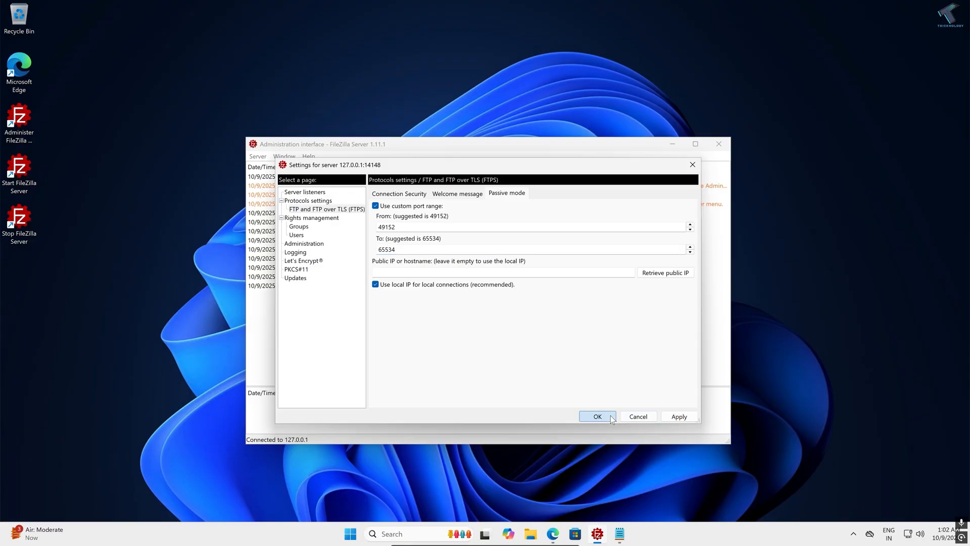
{"action": "left_click", "coordinate": [596, 416]}
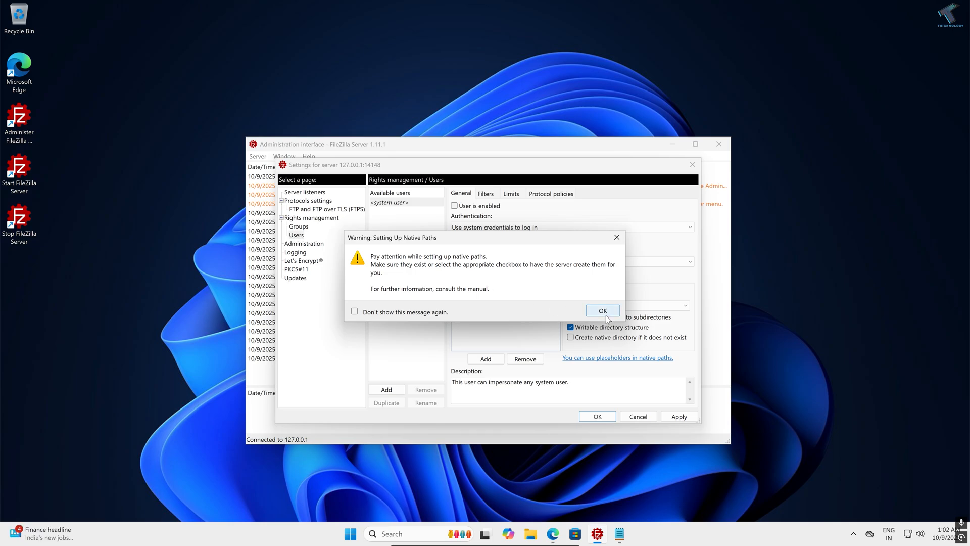
Dismiss the native-paths warning and add enabled user ftp_user requiring a password.
{"action": "left_click", "coordinate": [601, 309]}
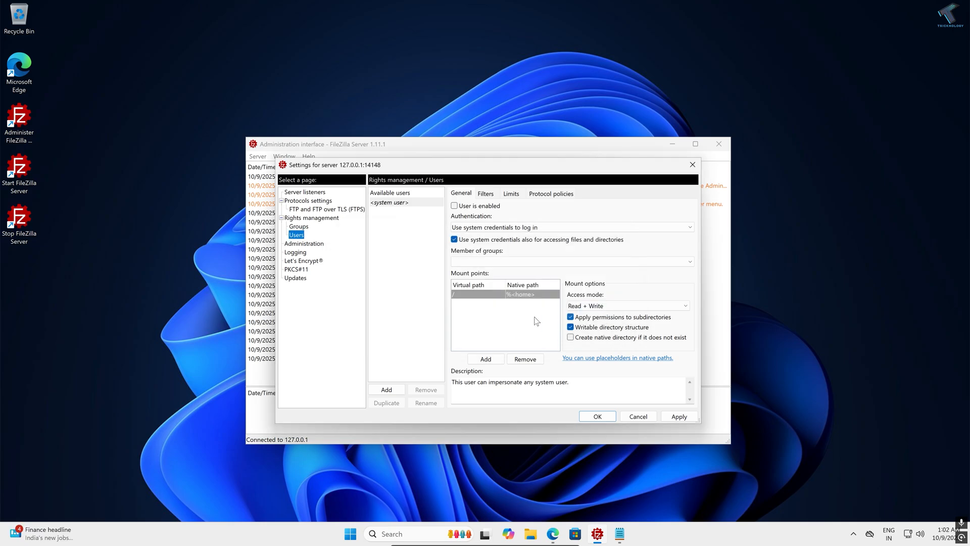
{"action": "left_click", "coordinate": [386, 389]}
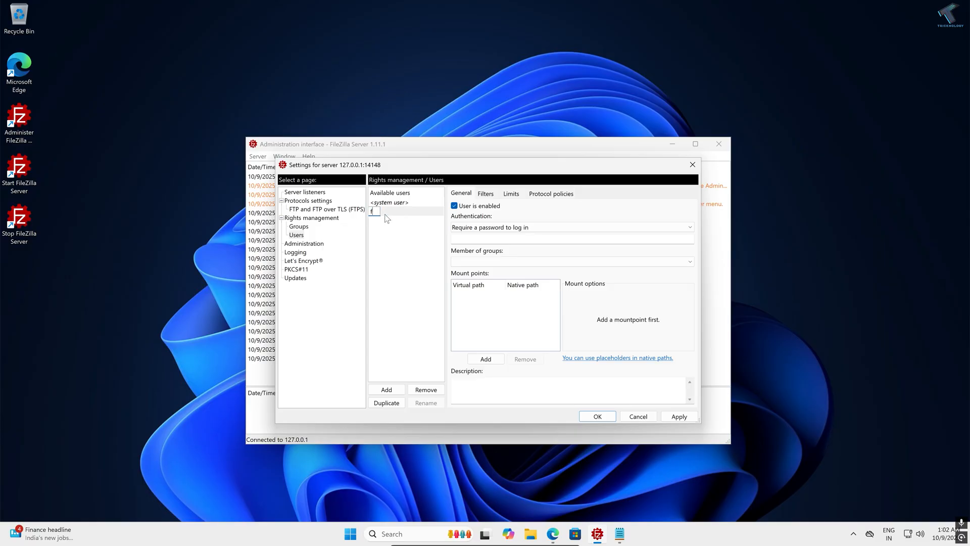
{"action": "type", "text": "ftp_user"}
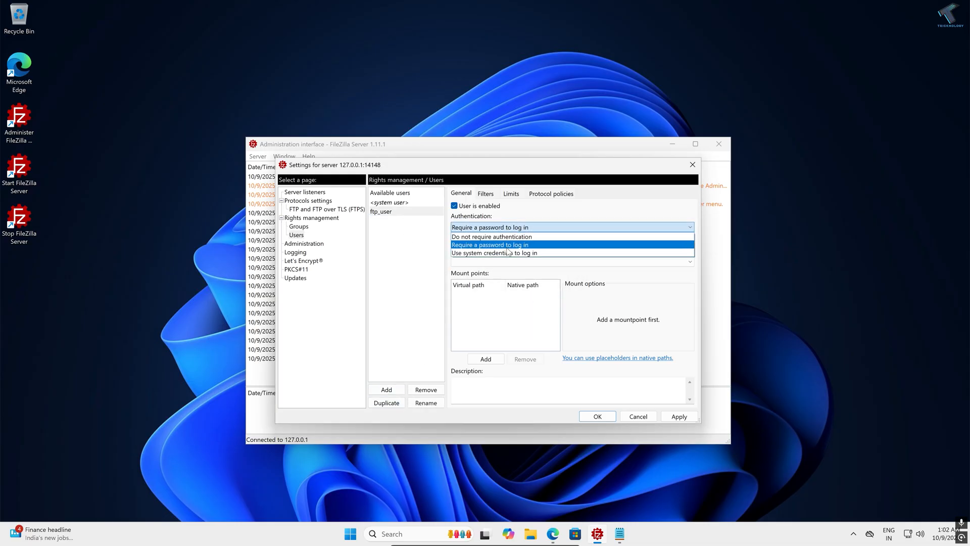
{"action": "left_click", "coordinate": [489, 244]}
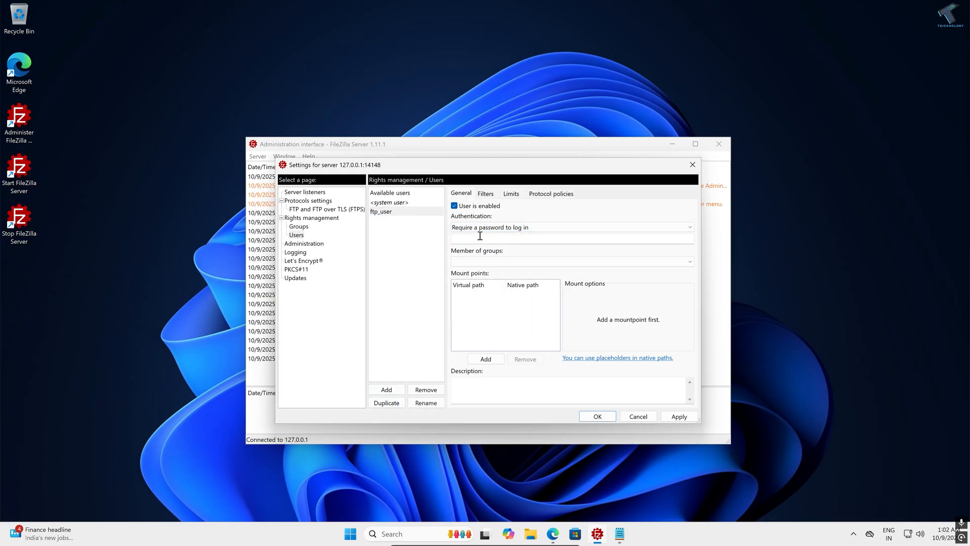
{"action": "type", "text": "•••"}
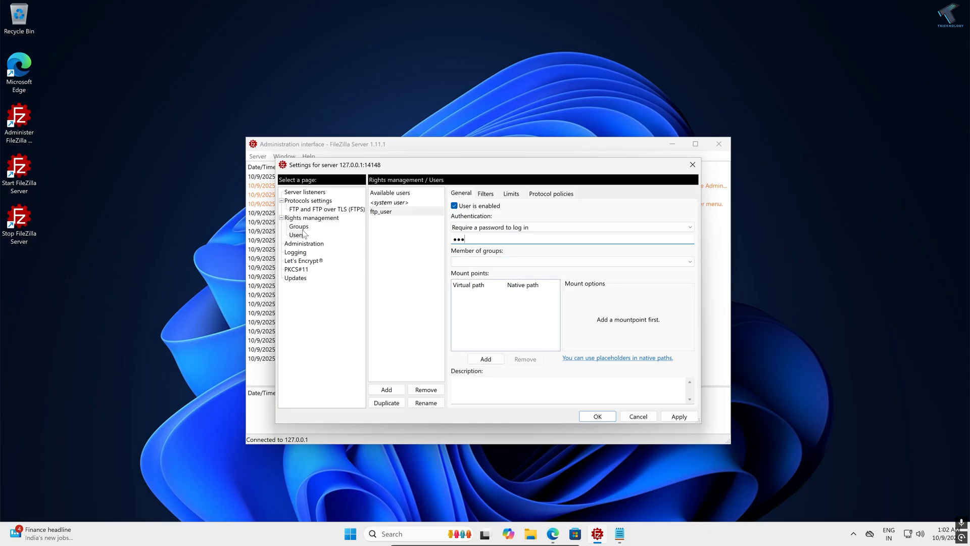
{"action": "left_click", "coordinate": [569, 260]}
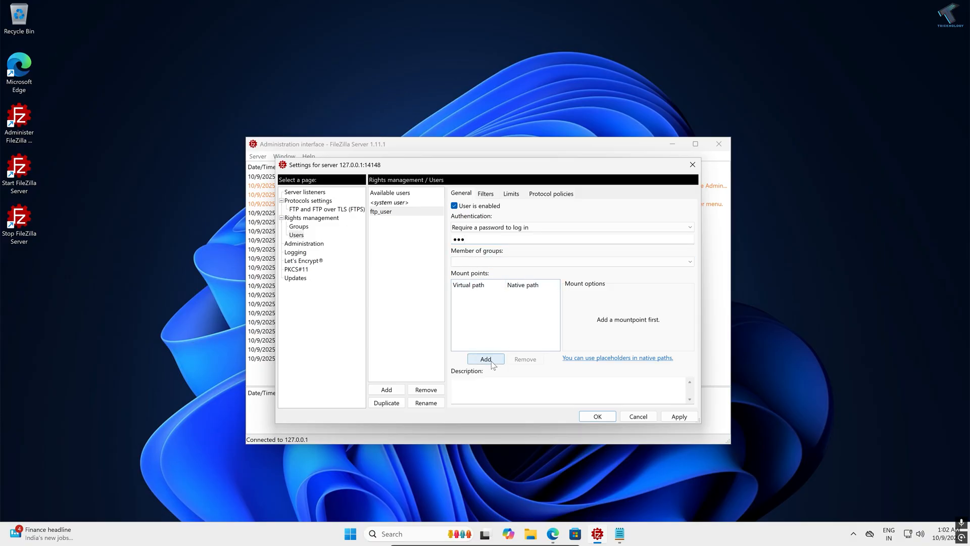
Add a read-write /ftp mount point mapped to the Desktop ftp folder, then save ftp_user's settings.
{"action": "left_click", "coordinate": [486, 359]}
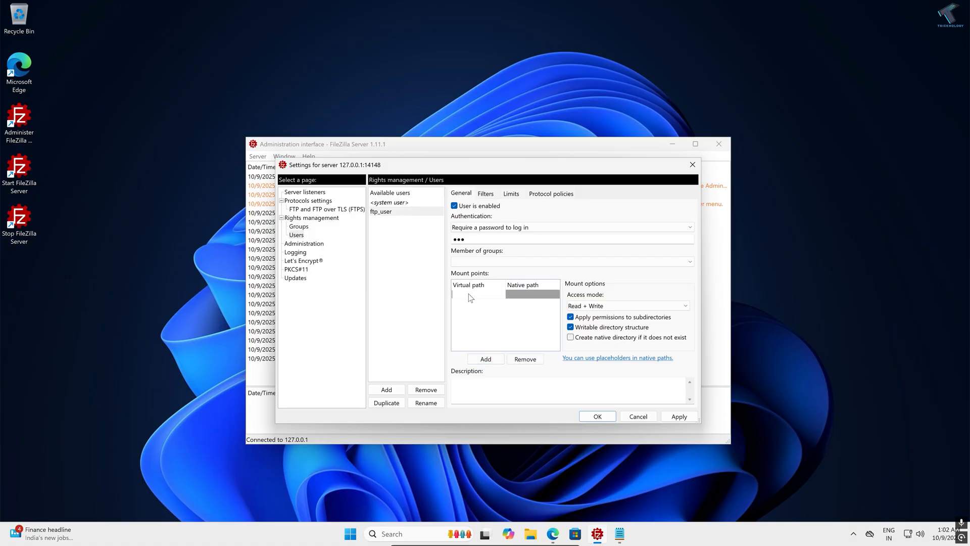
{"action": "type", "text": "/"}
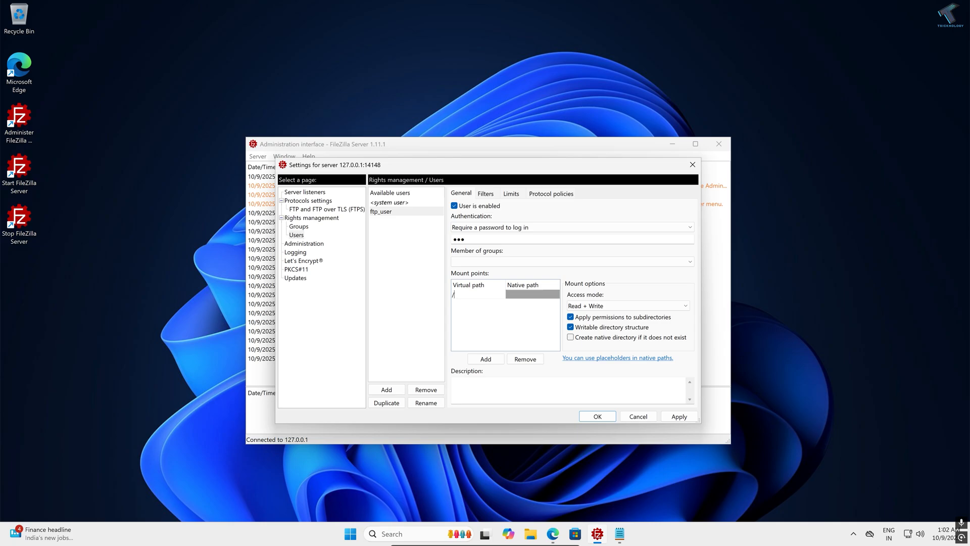
{"action": "type", "text": "ftp"}
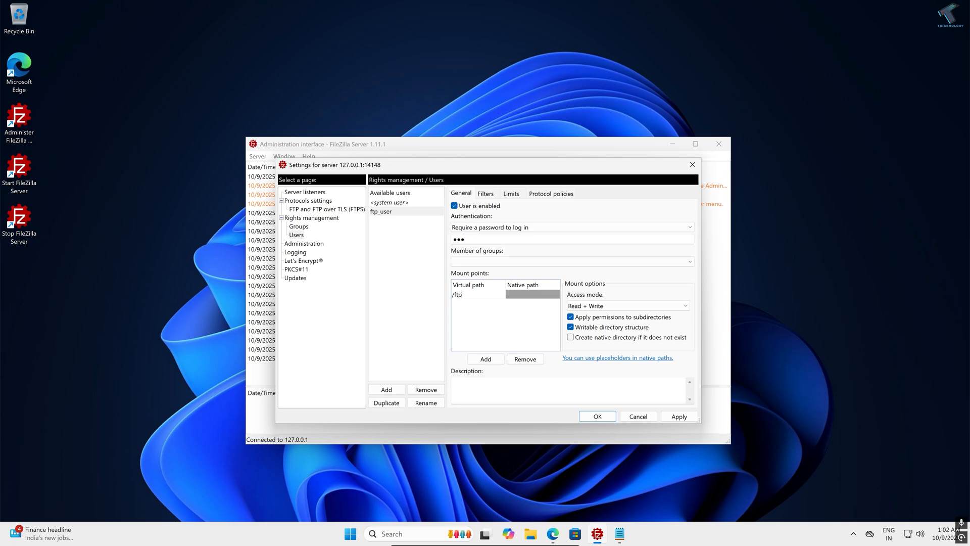
{"action": "left_click", "coordinate": [476, 294]}
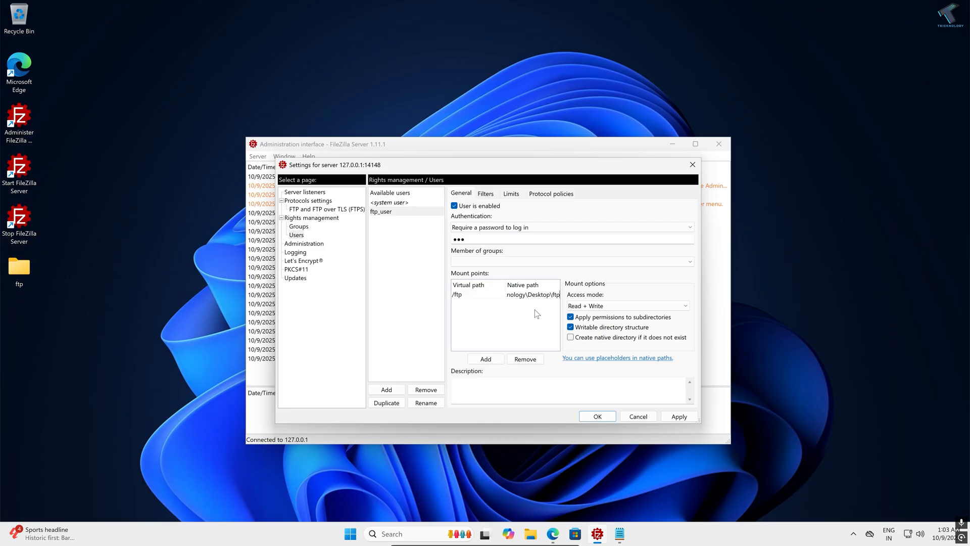
{"action": "left_click", "coordinate": [488, 294]}
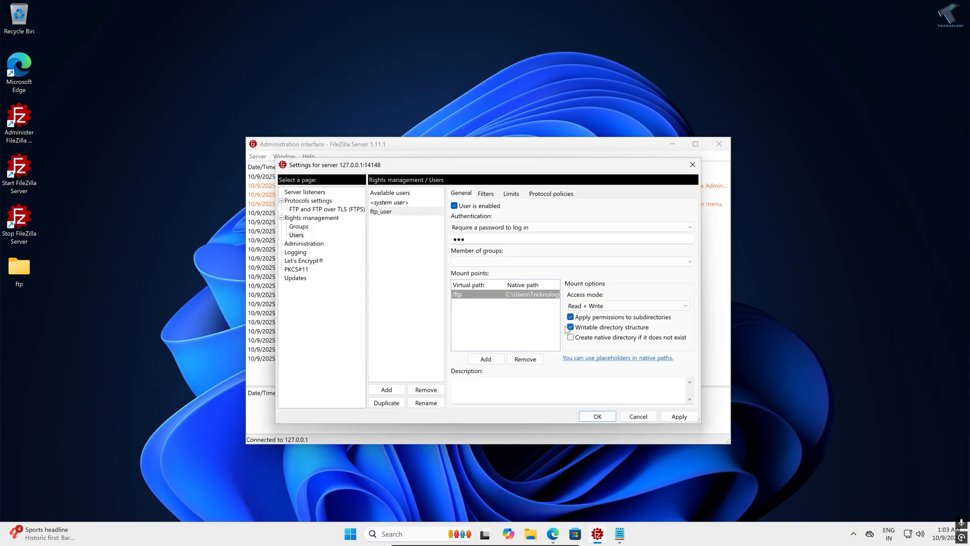
{"action": "left_click", "coordinate": [678, 416]}
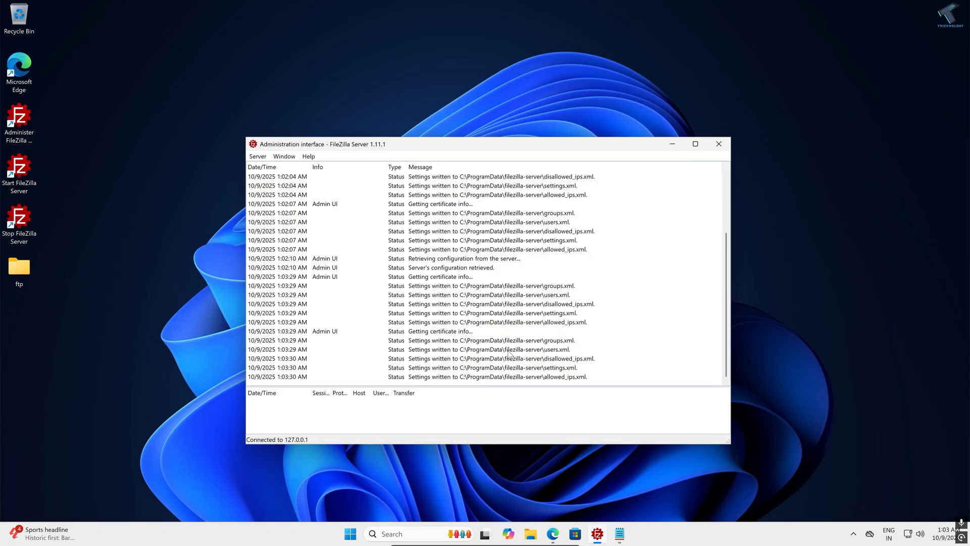
{"action": "mouse_move", "coordinate": [494, 327]}
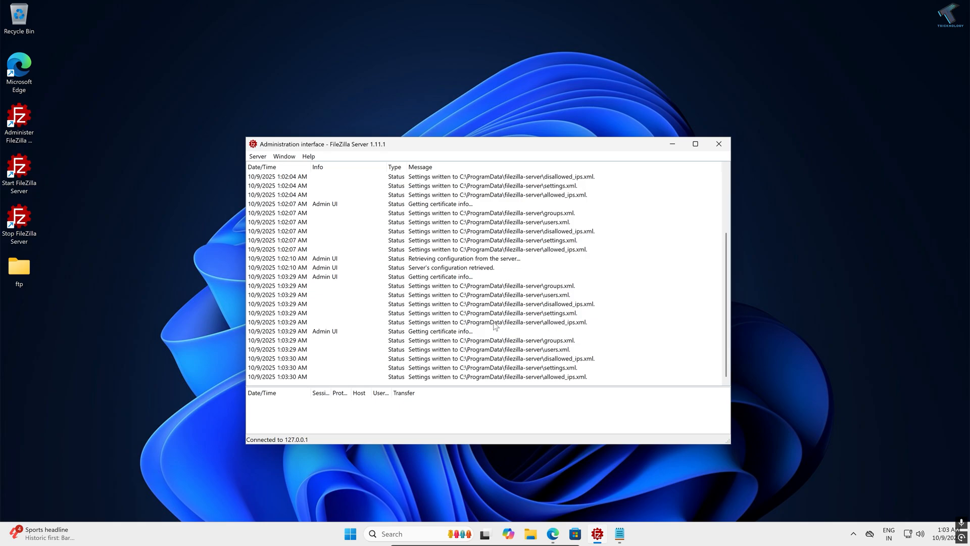
{"action": "mouse_move", "coordinate": [340, 530]}
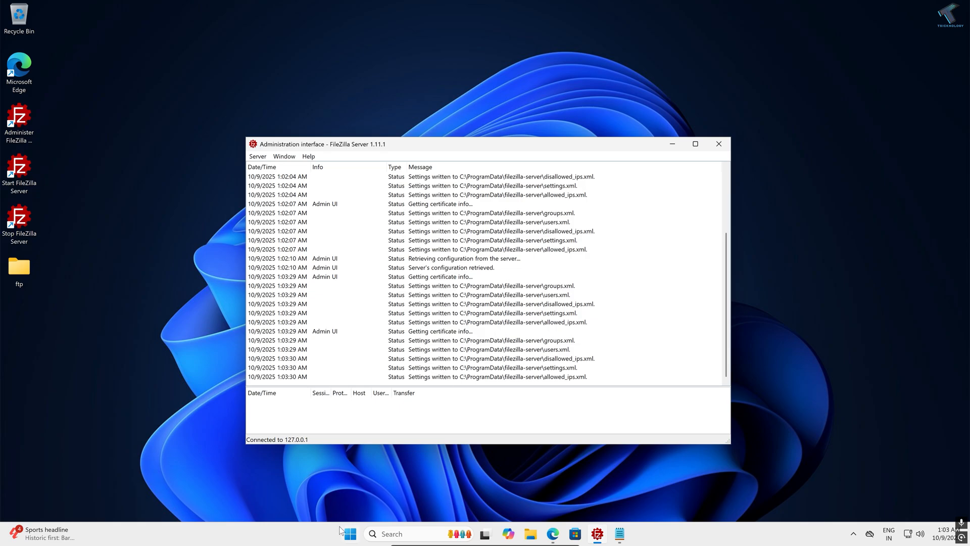
Launch firewall.cpl from Start search to show the Windows Defender Firewall overview.
{"action": "left_click", "coordinate": [349, 534]}
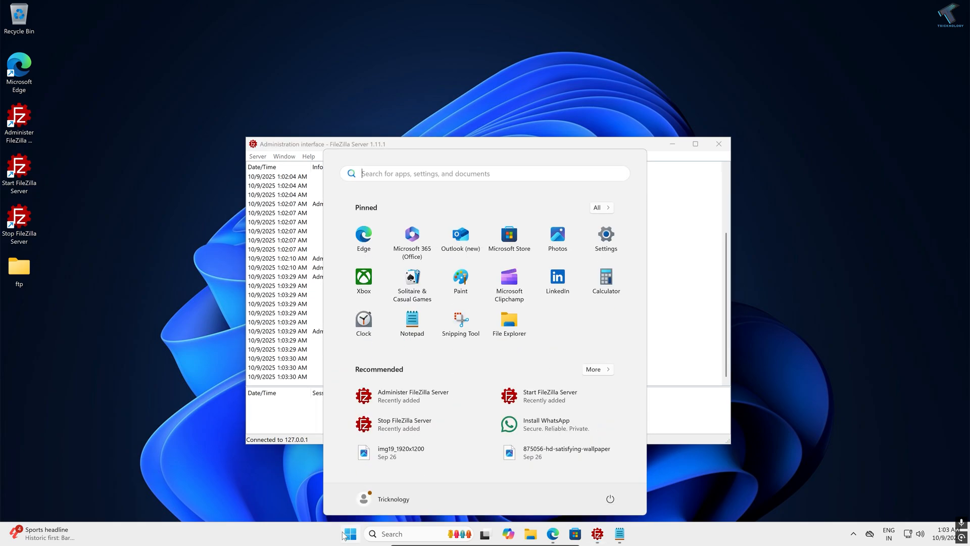
{"action": "type", "text": "firewall.cpl"}
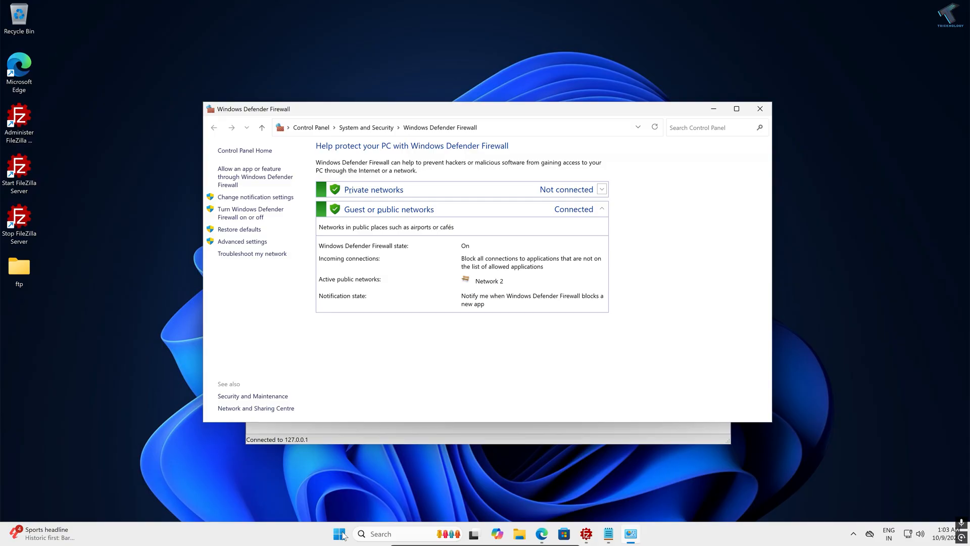
{"action": "mouse_move", "coordinate": [293, 276]}
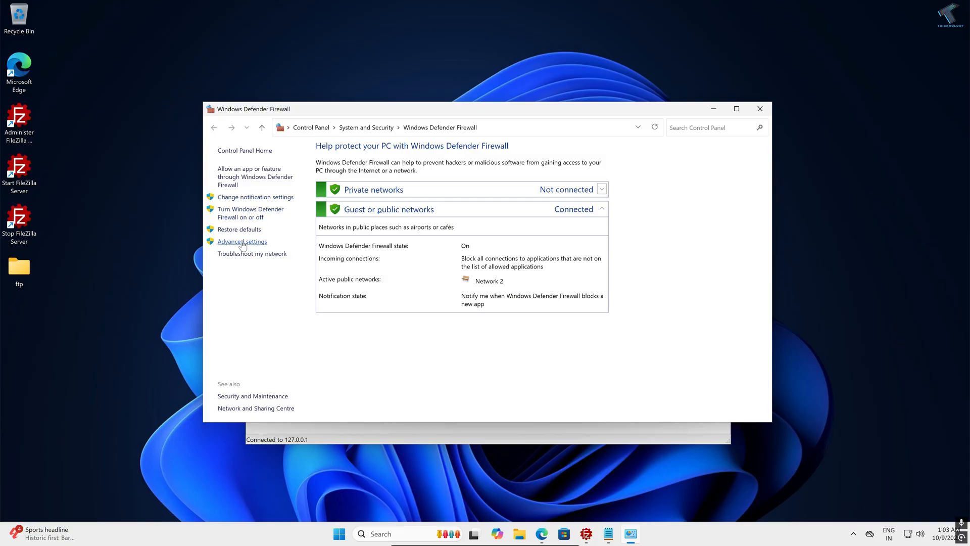
Start a new Port-type inbound rule from Advanced settings' Inbound Rules.
{"action": "left_click", "coordinate": [242, 242]}
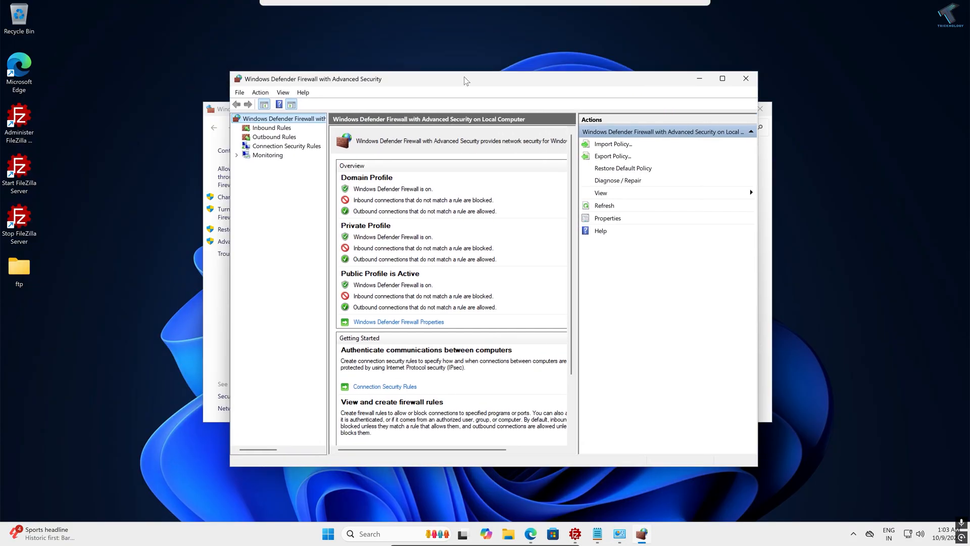
{"action": "left_click", "coordinate": [271, 128]}
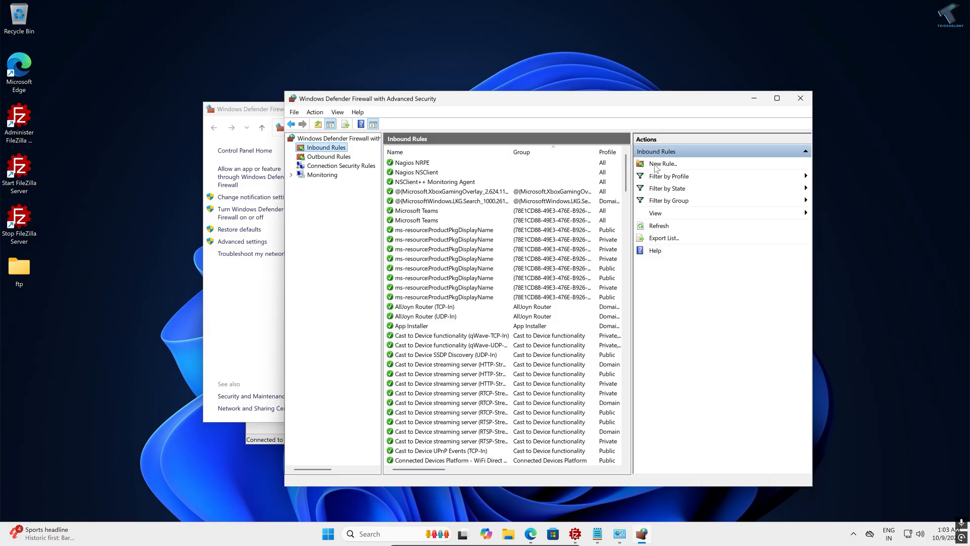
{"action": "left_click", "coordinate": [662, 164]}
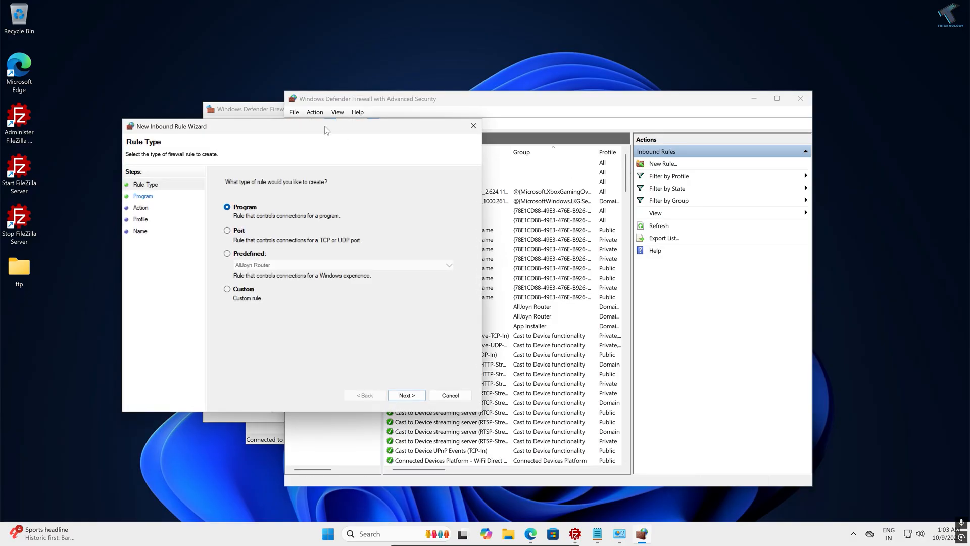
{"action": "left_click", "coordinate": [420, 250]}
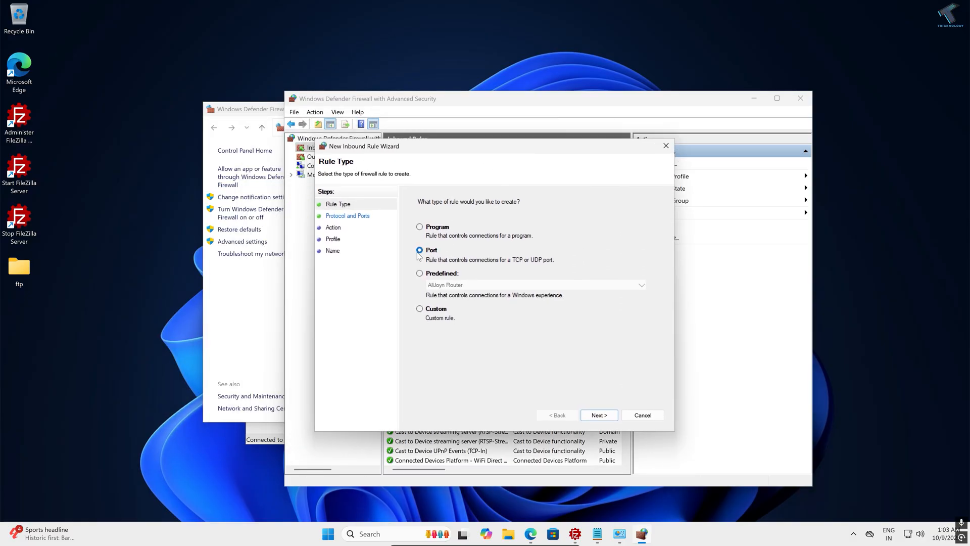
{"action": "left_click", "coordinate": [598, 414]}
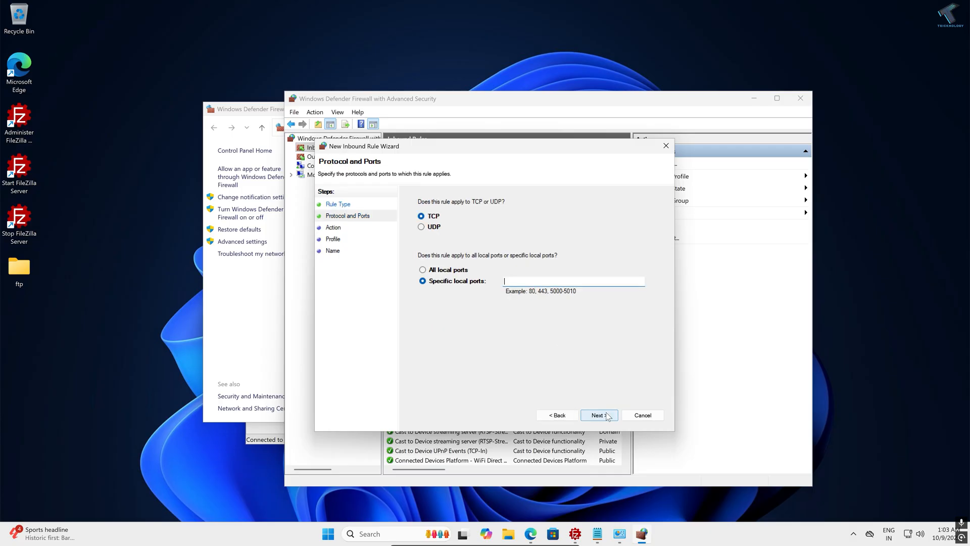
{"action": "mouse_move", "coordinate": [513, 281]}
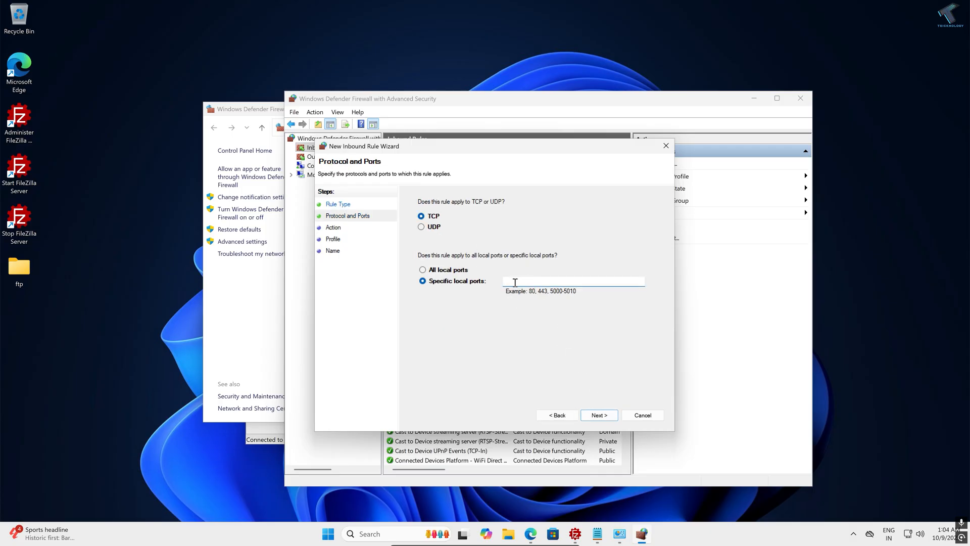
{"action": "type", "text": "21"}
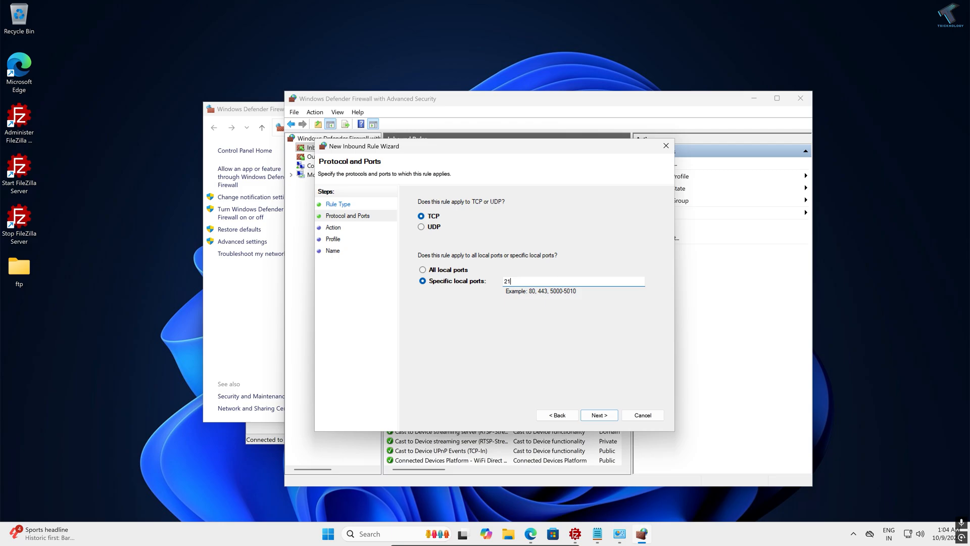
{"action": "type", "text": ","}
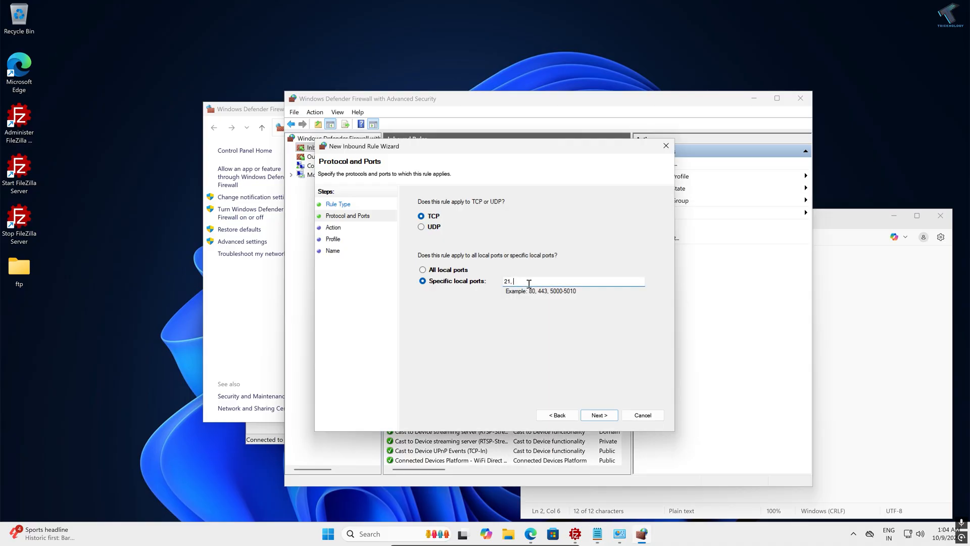
{"action": "type", "text": "49152-"}
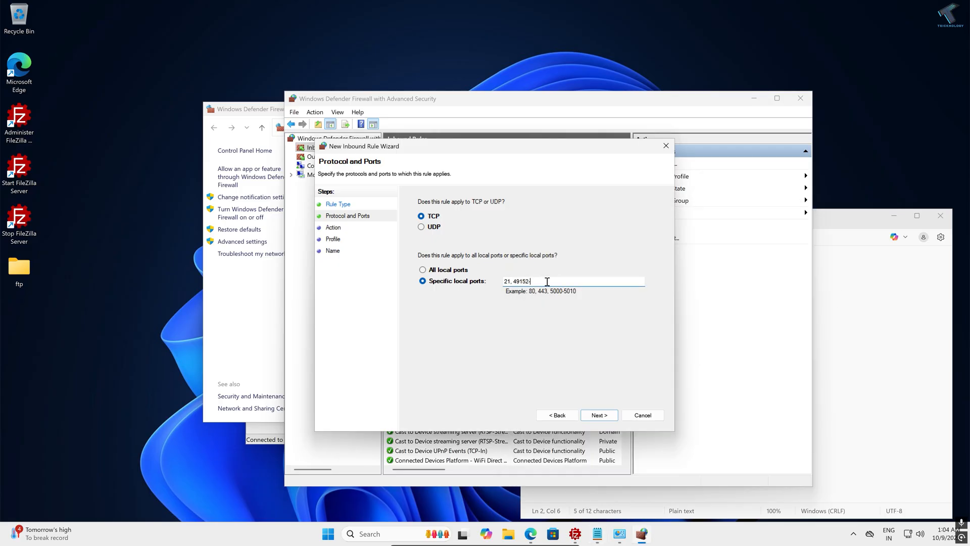
{"action": "type", "text": "65534"}
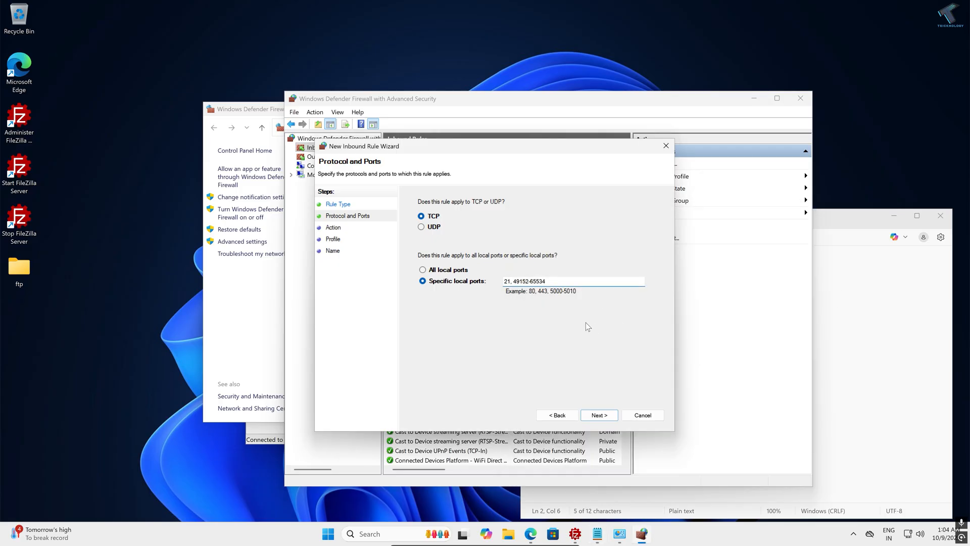
Keep the allow action and all profiles, name the rule ftp_filezilla, and finish.
{"action": "left_click", "coordinate": [597, 414]}
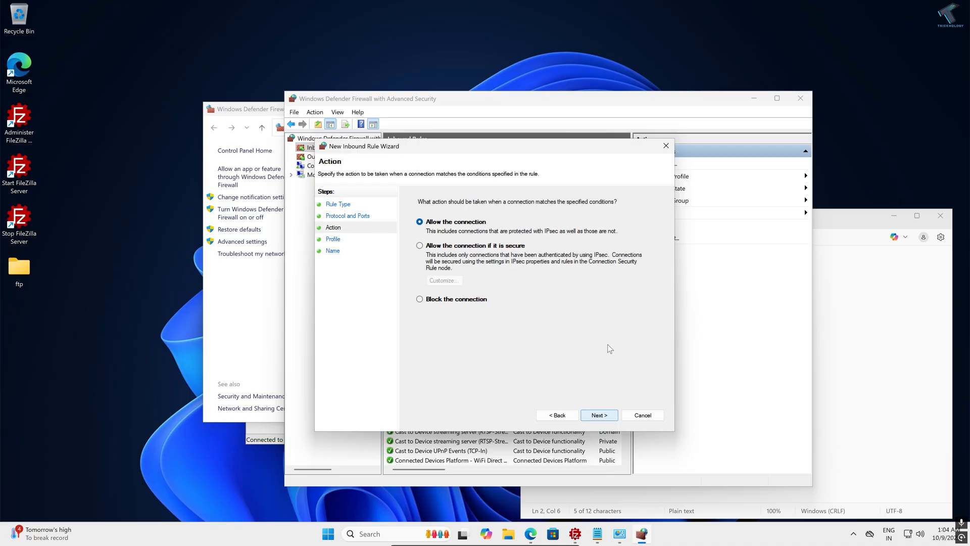
{"action": "mouse_move", "coordinate": [598, 414]}
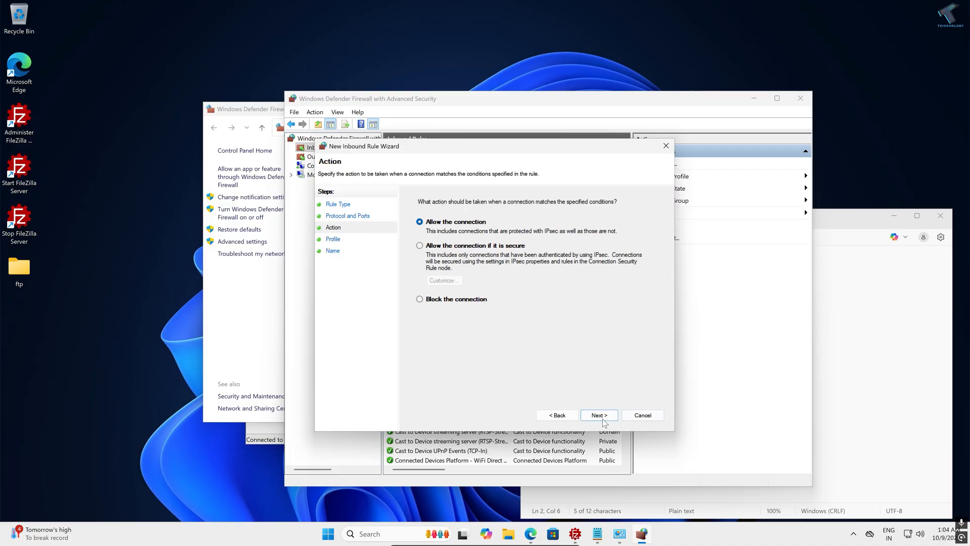
{"action": "left_click", "coordinate": [598, 414]}
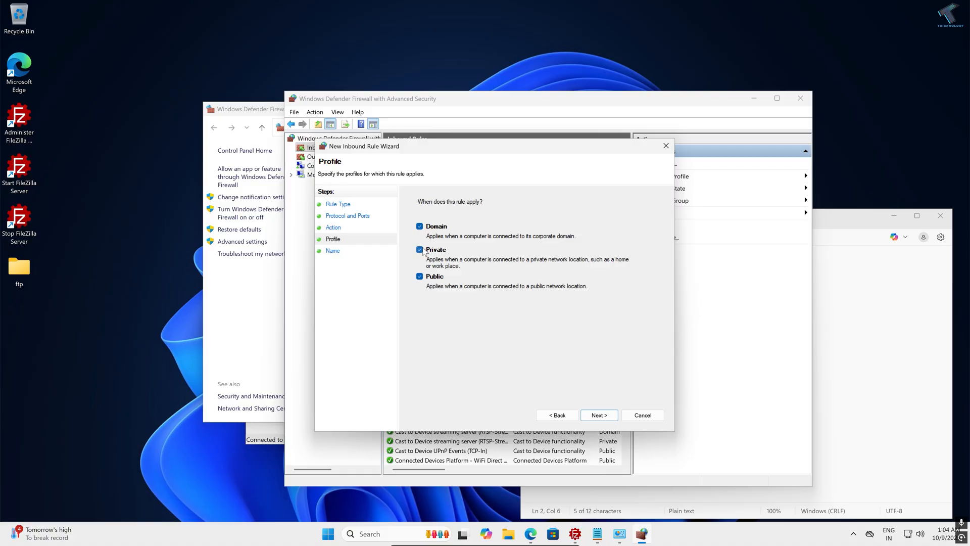
{"action": "left_click", "coordinate": [598, 416]}
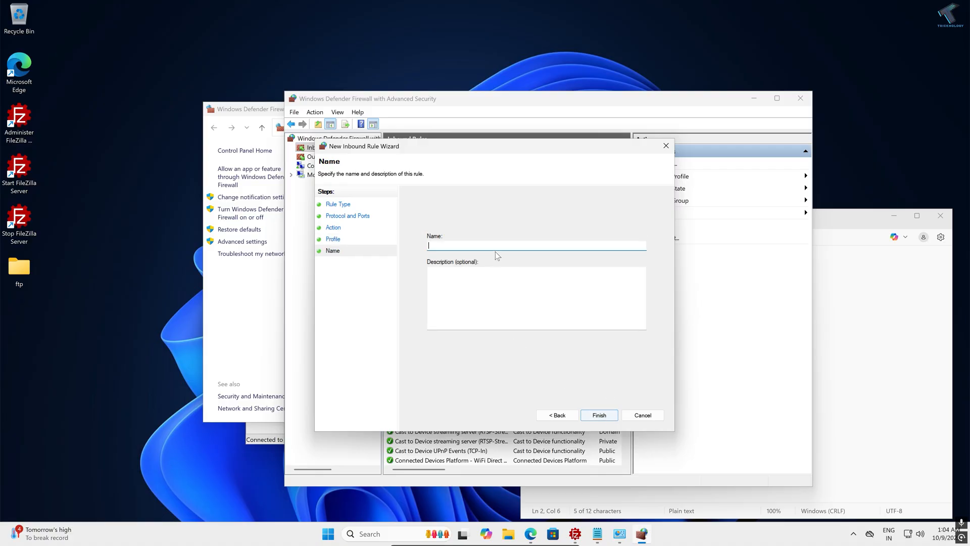
{"action": "type", "text": "ftp_"}
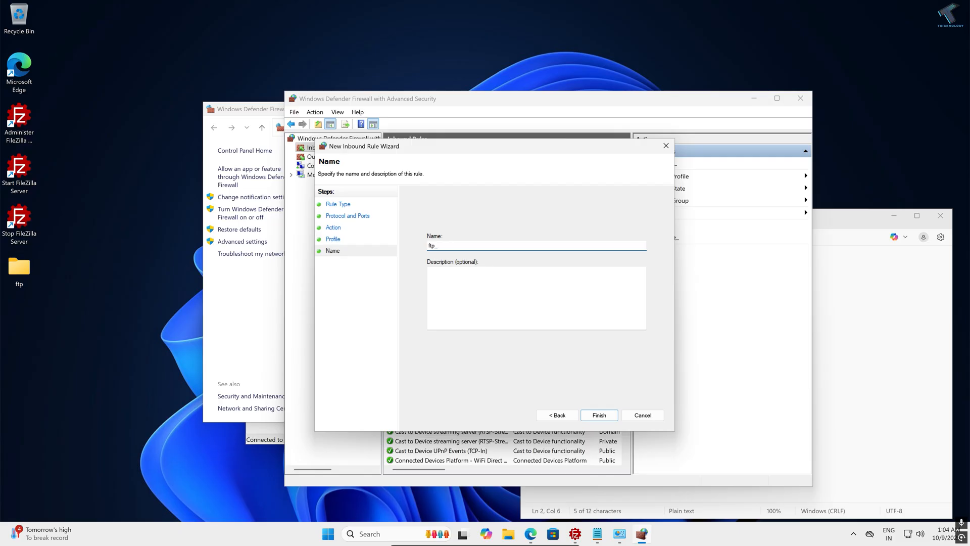
{"action": "type", "text": "filezi"}
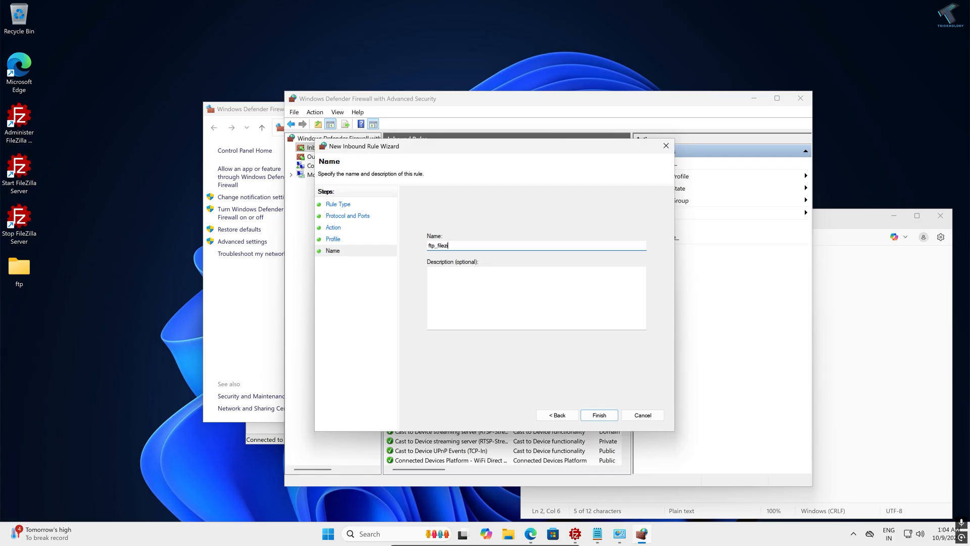
{"action": "type", "text": "lla"}
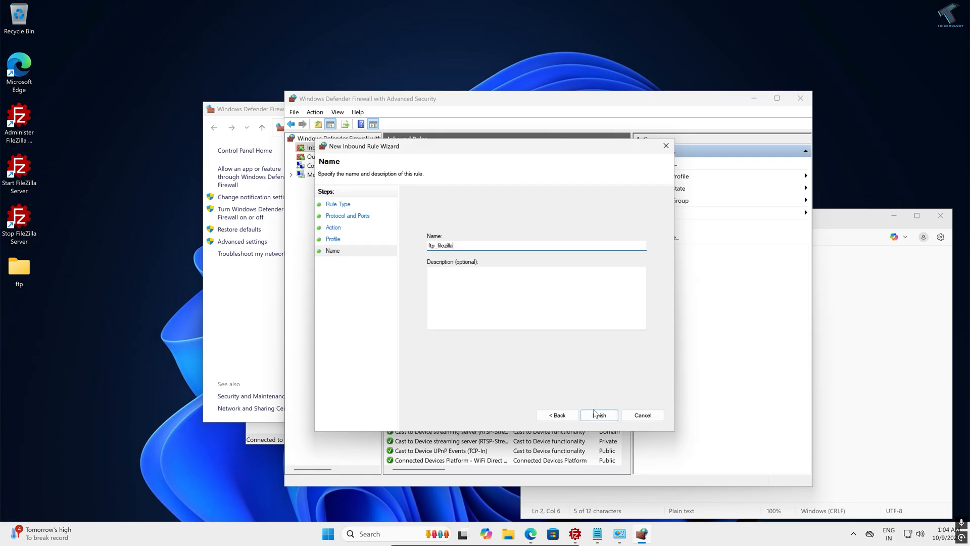
{"action": "left_click", "coordinate": [598, 414]}
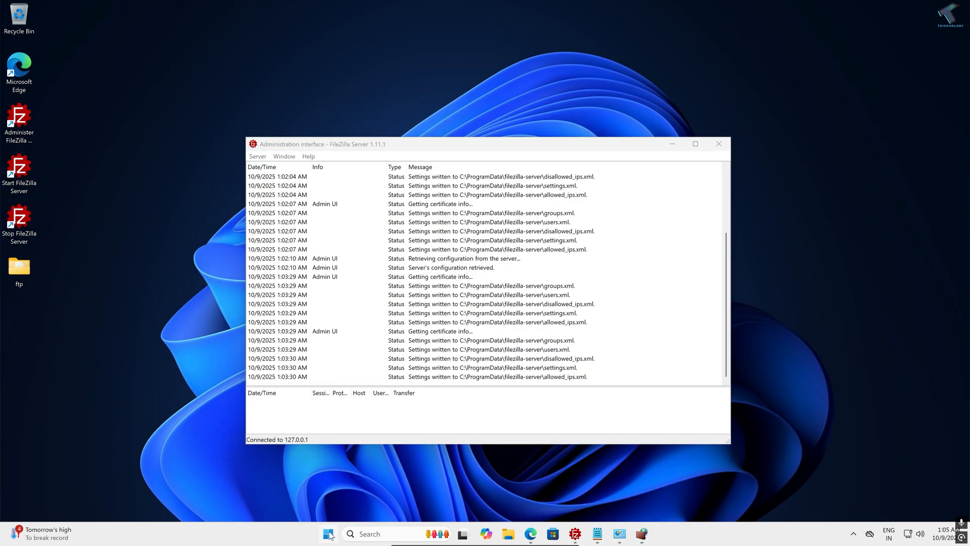
Open Command Prompt and run ipconfig to read the IPv4 address 192.168.0.122.
{"action": "type", "text": "cmd"}
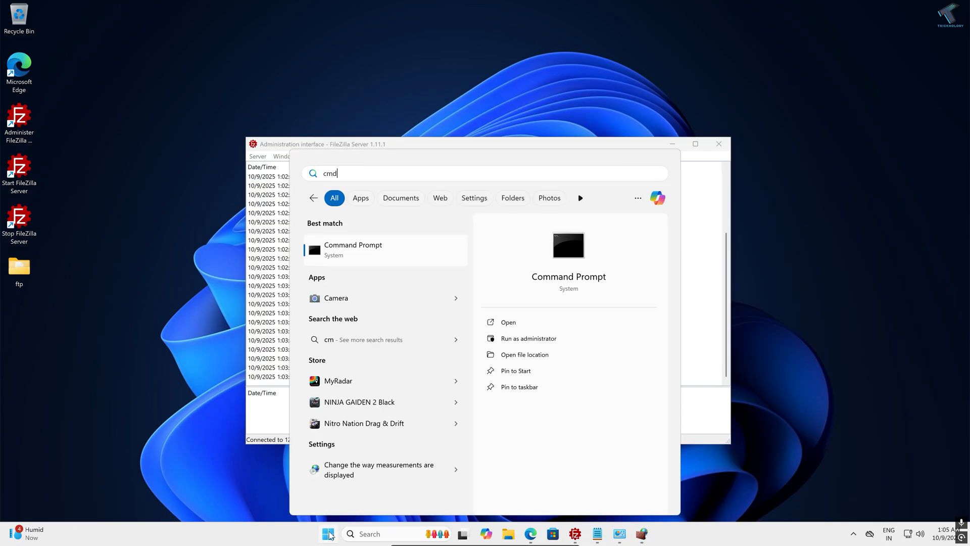
{"action": "left_click", "coordinate": [353, 249]}
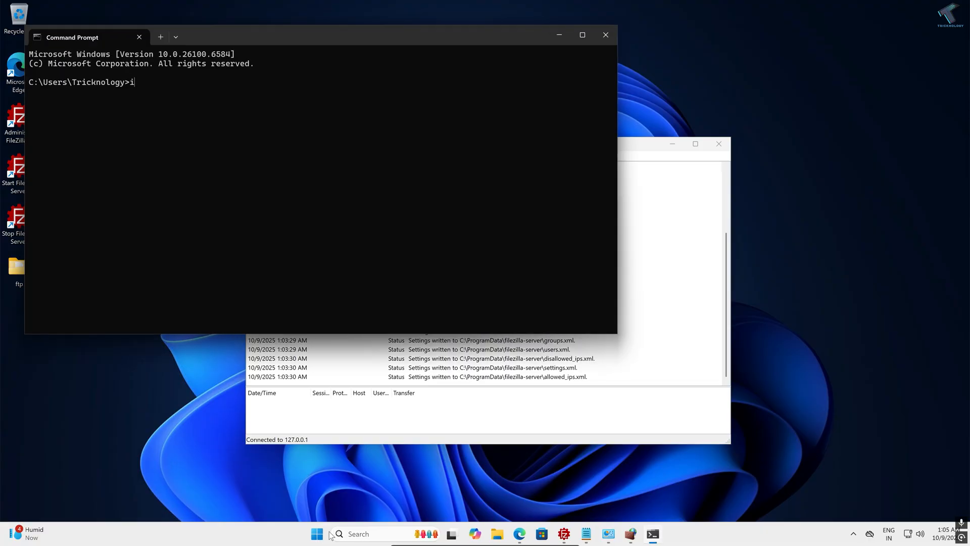
{"action": "type", "text": "pconfig"}
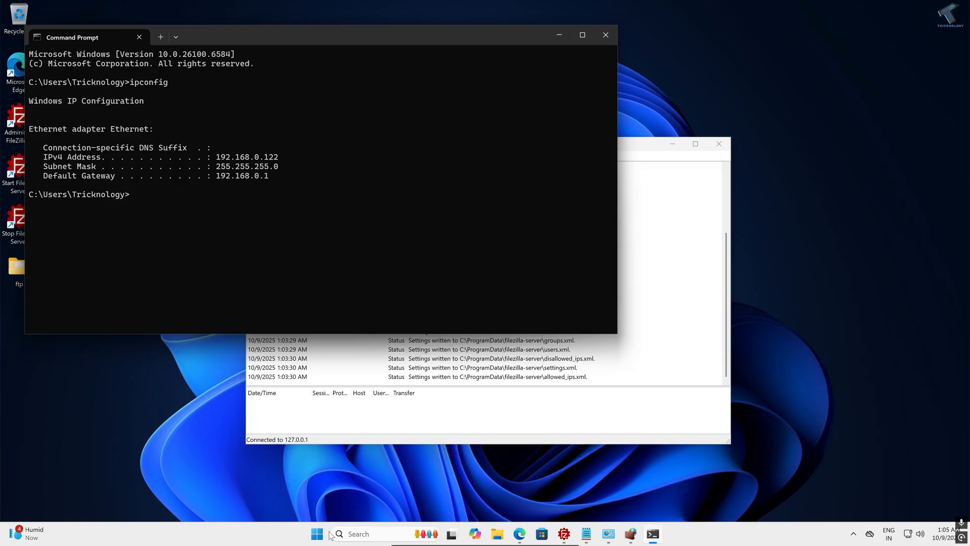
{"action": "mouse_move", "coordinate": [234, 194]}
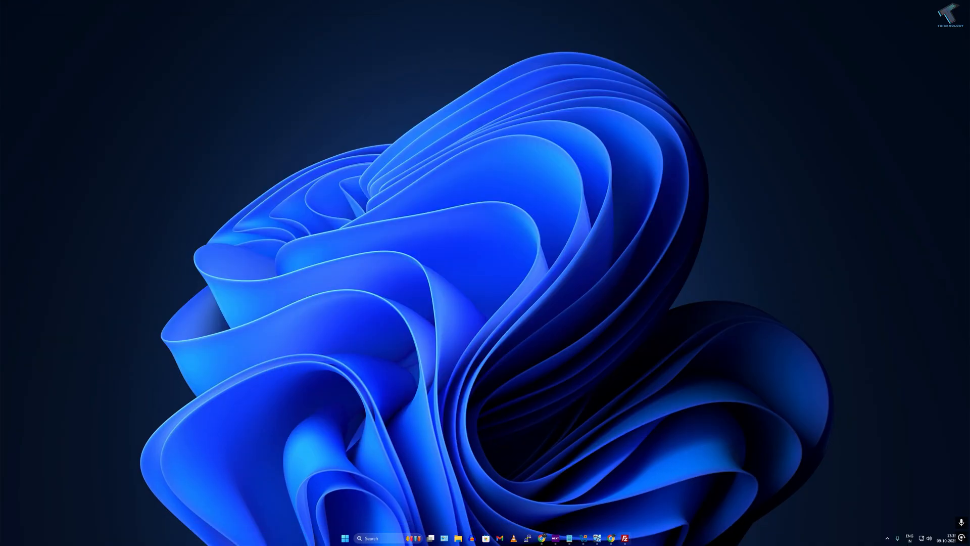
Quickconnect to 192.168.0.122 as ftp_user, trust the certificate, and open the remote ftp folder.
{"action": "left_click", "coordinate": [624, 538]}
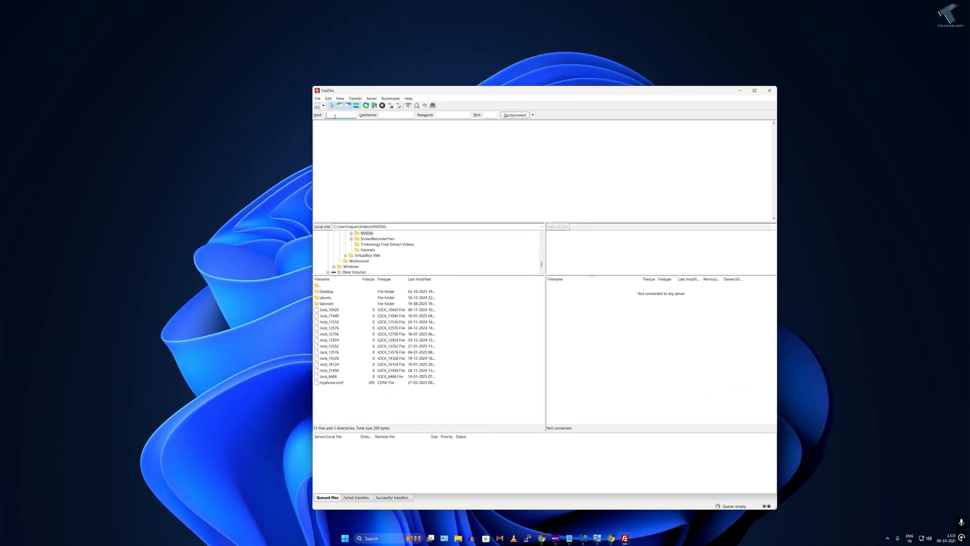
{"action": "type", "text": "192.168.0.122"}
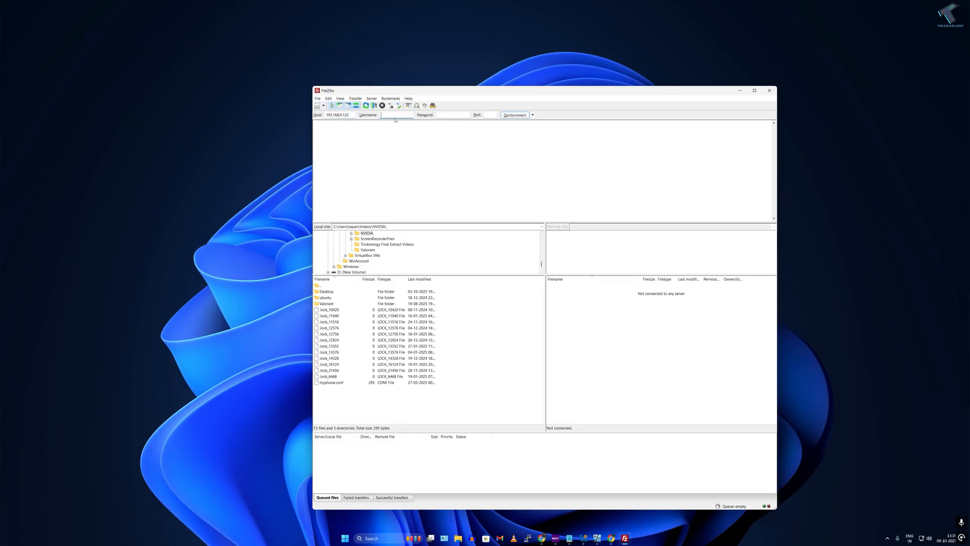
{"action": "type", "text": "ftp_user"}
{"action": "left_click", "coordinate": [490, 115]}
{"action": "type", "text": "2"}
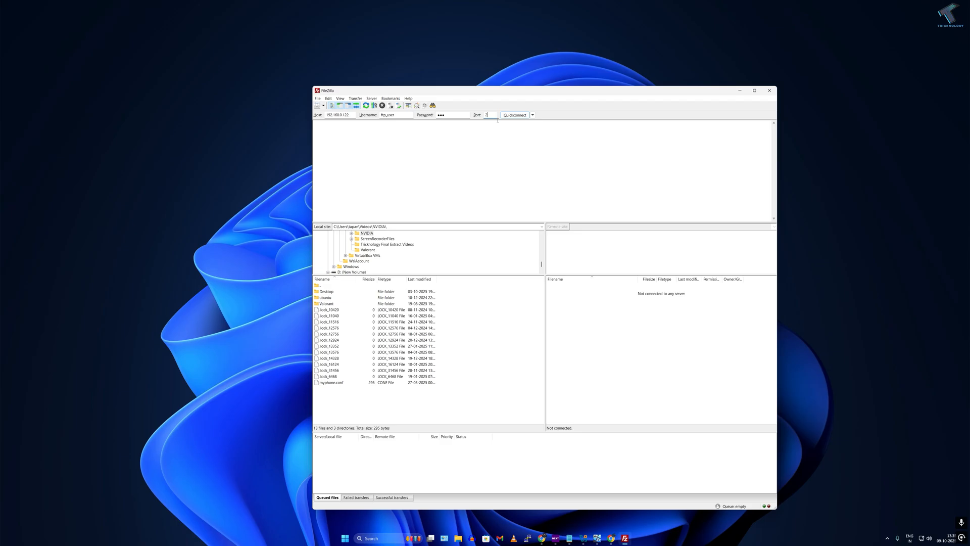
{"action": "left_click", "coordinate": [514, 115]}
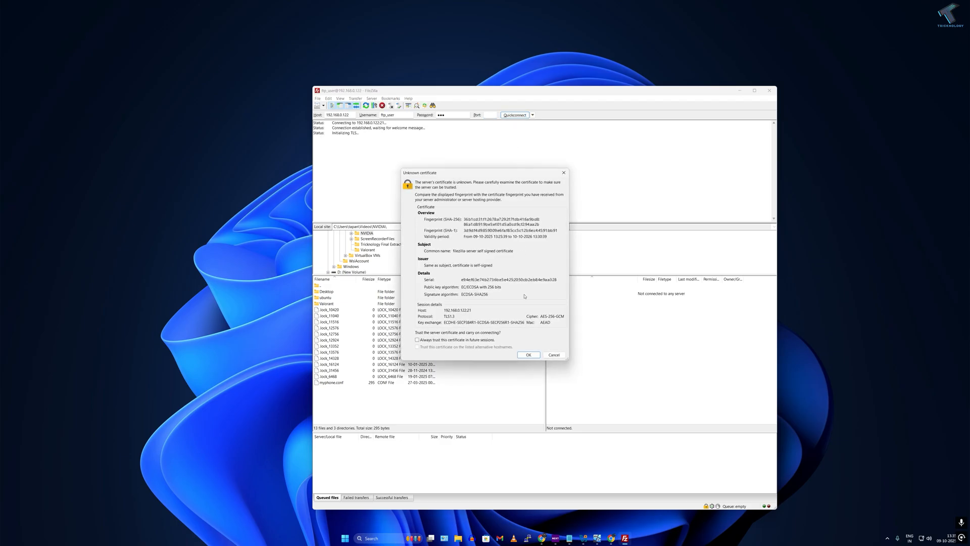
{"action": "left_click", "coordinate": [527, 355]}
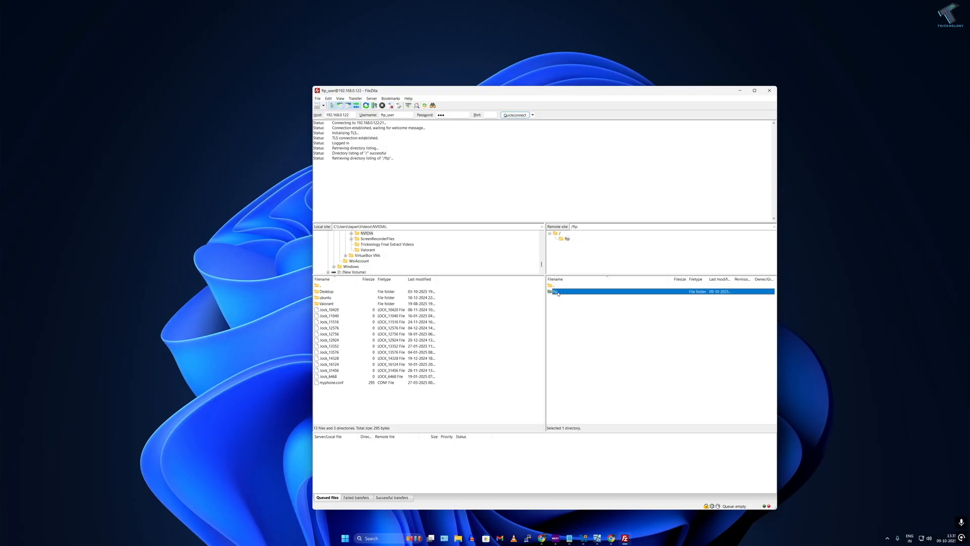
{"action": "double_click", "coordinate": [555, 291]}
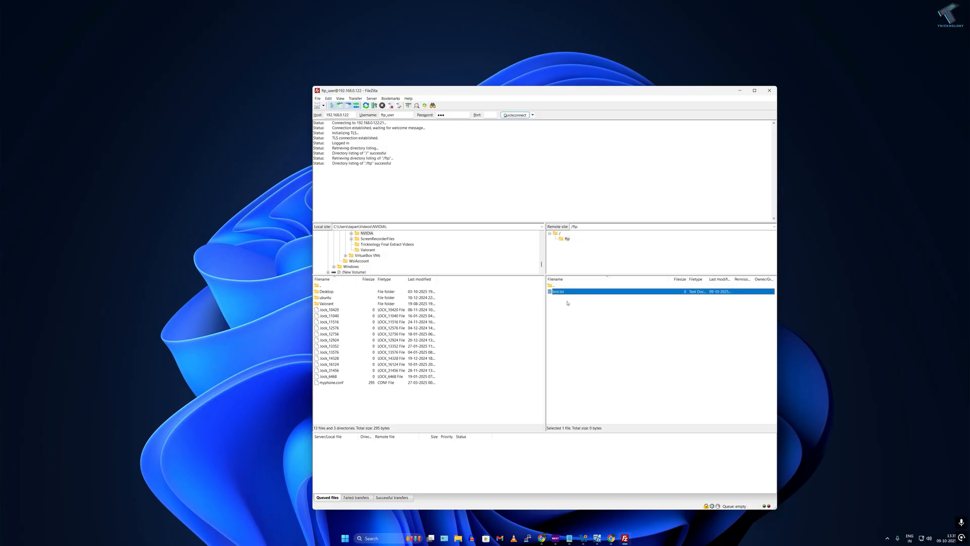
{"action": "right_click", "coordinate": [557, 292]}
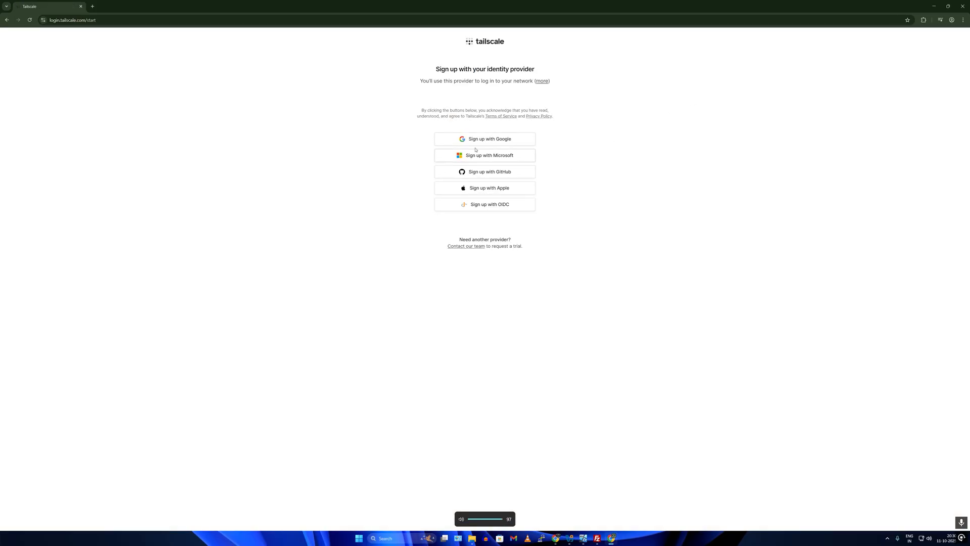
Sign up to Tailscale with a Microsoft account, choosing to stay signed in.
{"action": "left_click", "coordinate": [485, 155]}
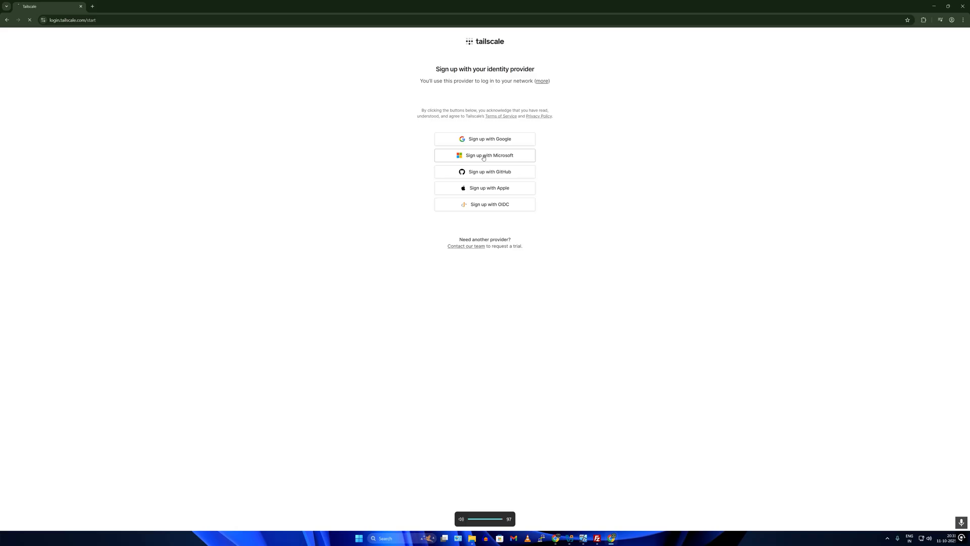
{"action": "left_click", "coordinate": [484, 155]}
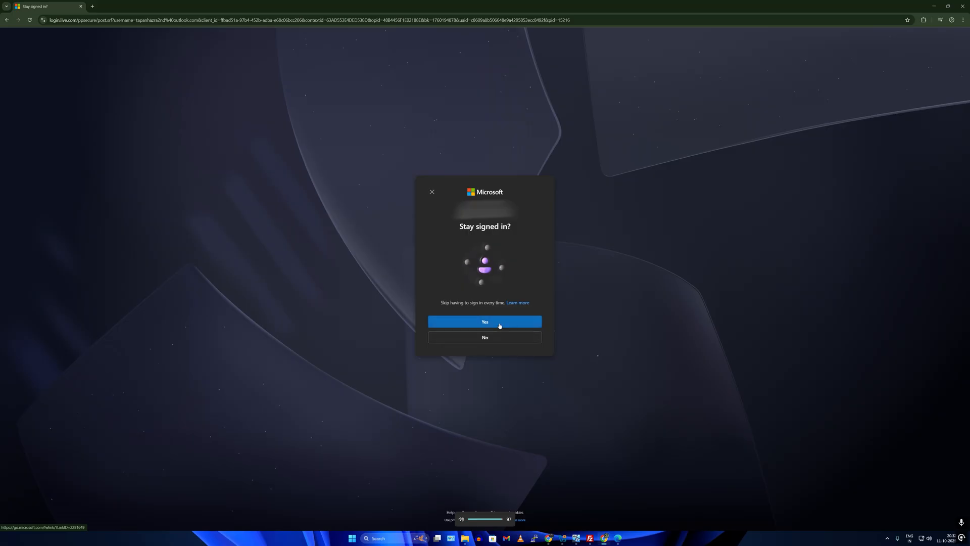
{"action": "left_click", "coordinate": [484, 321]}
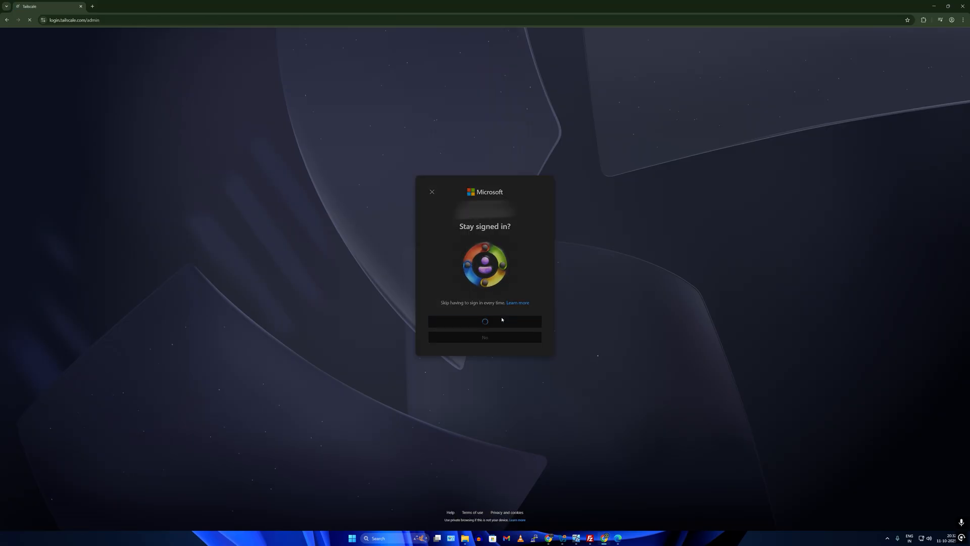
{"action": "left_click", "coordinate": [484, 321]}
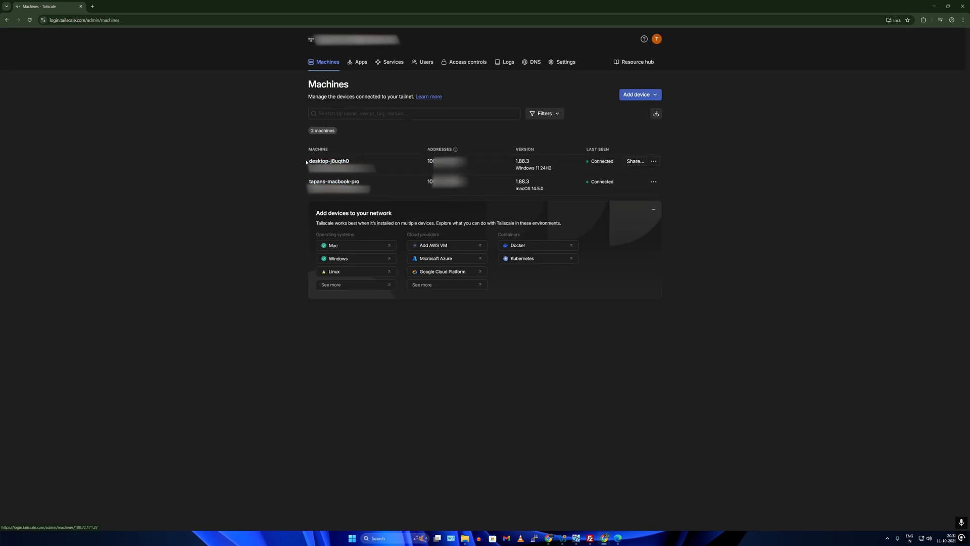
{"action": "mouse_move", "coordinate": [493, 187]}
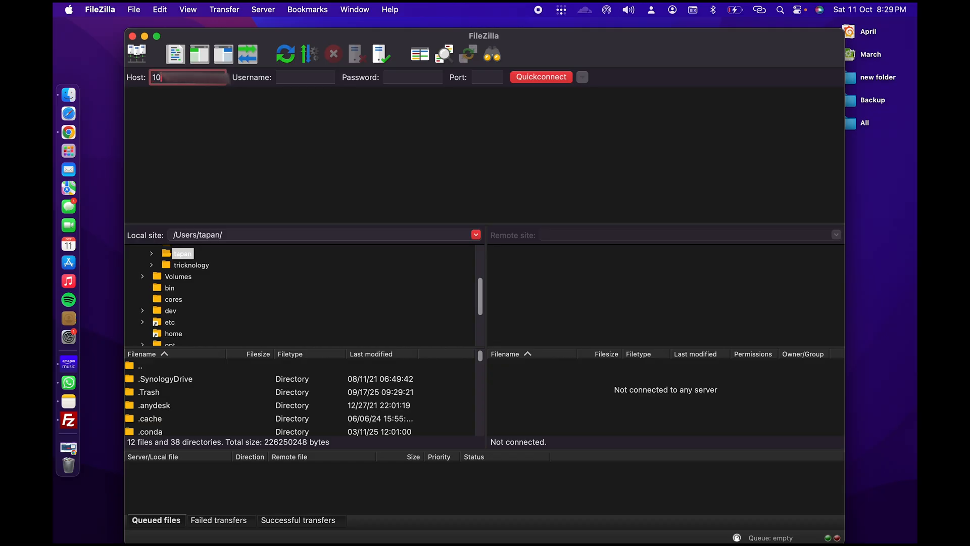
Fill the Mac quickconnect bar with the Tailscale 100.x host, username ftp_user and password.
{"action": "type", "text": "0."}
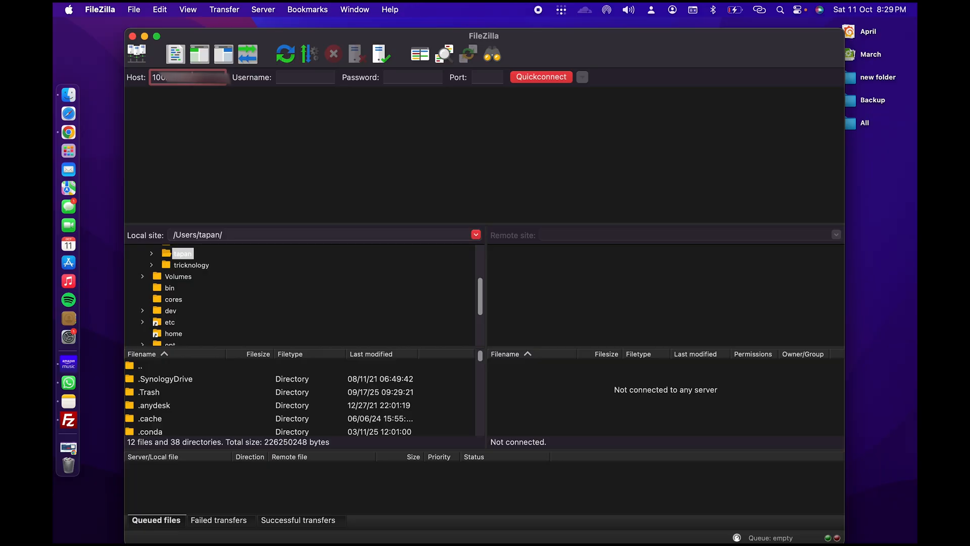
{"action": "left_click", "coordinate": [304, 77]}
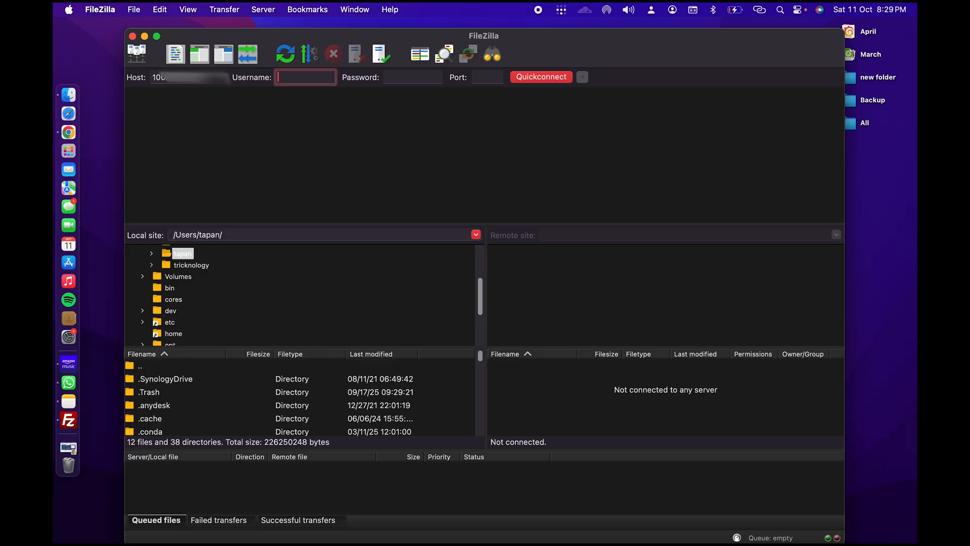
{"action": "type", "text": "ftp_user"}
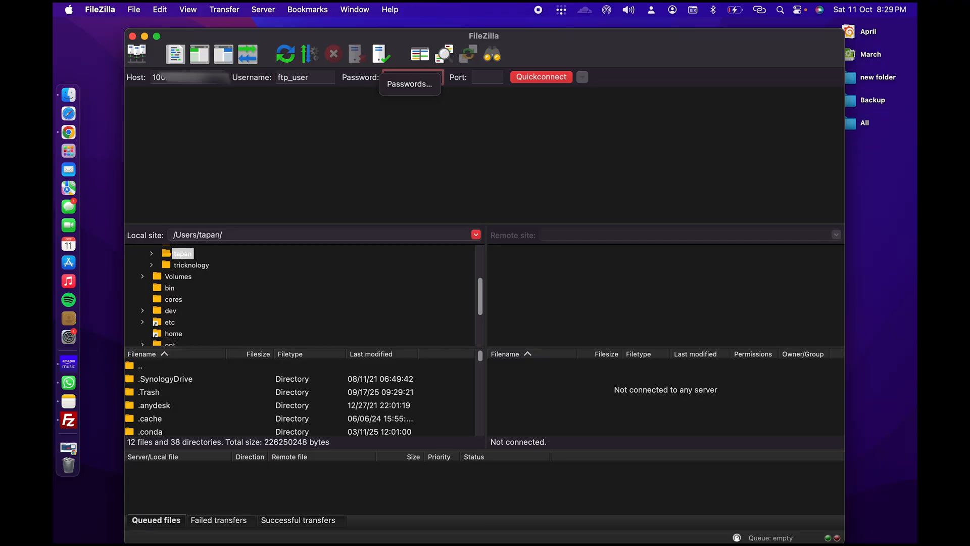
{"action": "type", "text": "•••"}
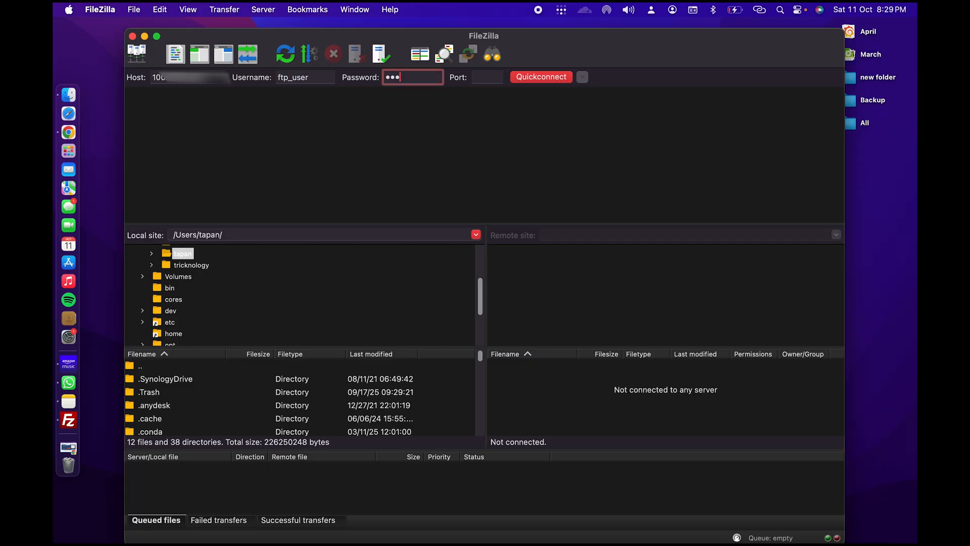